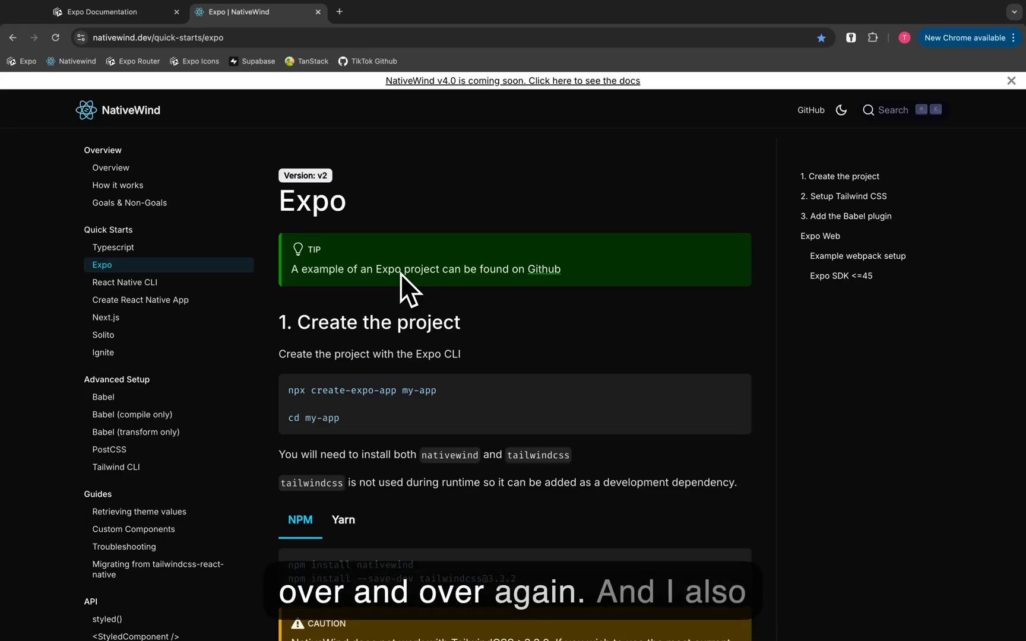
- Locate 'Setup Tailwind CSS' and copy the npx tailwindcss init command
left_click(1009, 81)
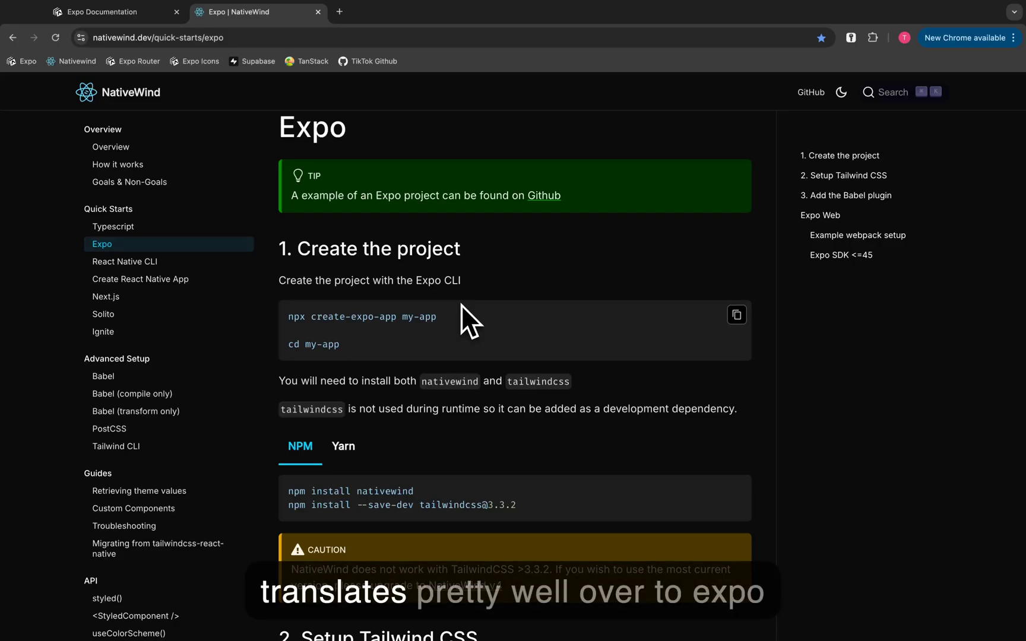
scroll("down", 3)
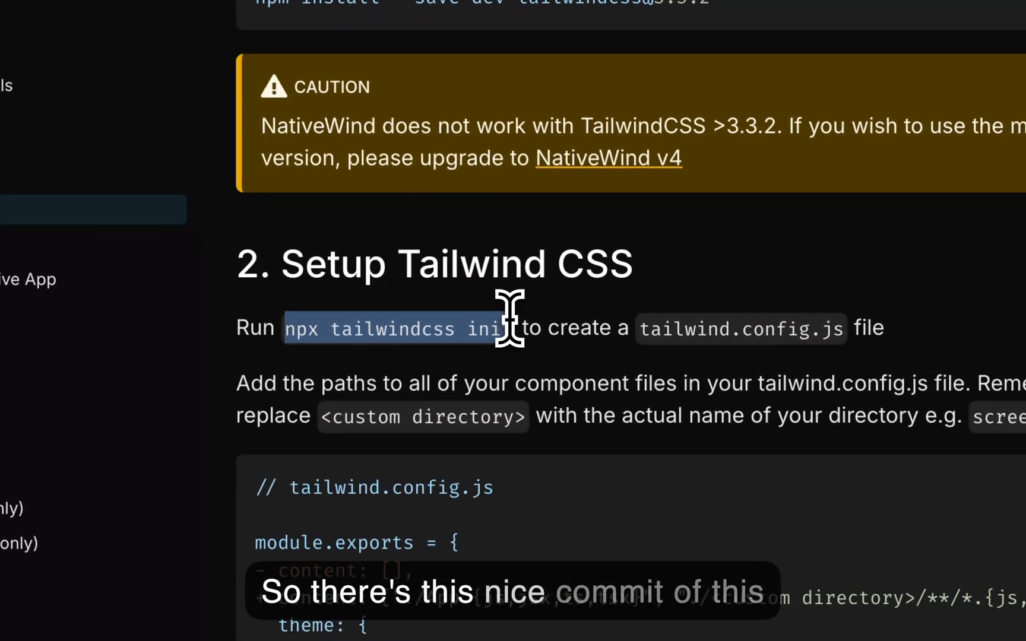
key("cmd+c")
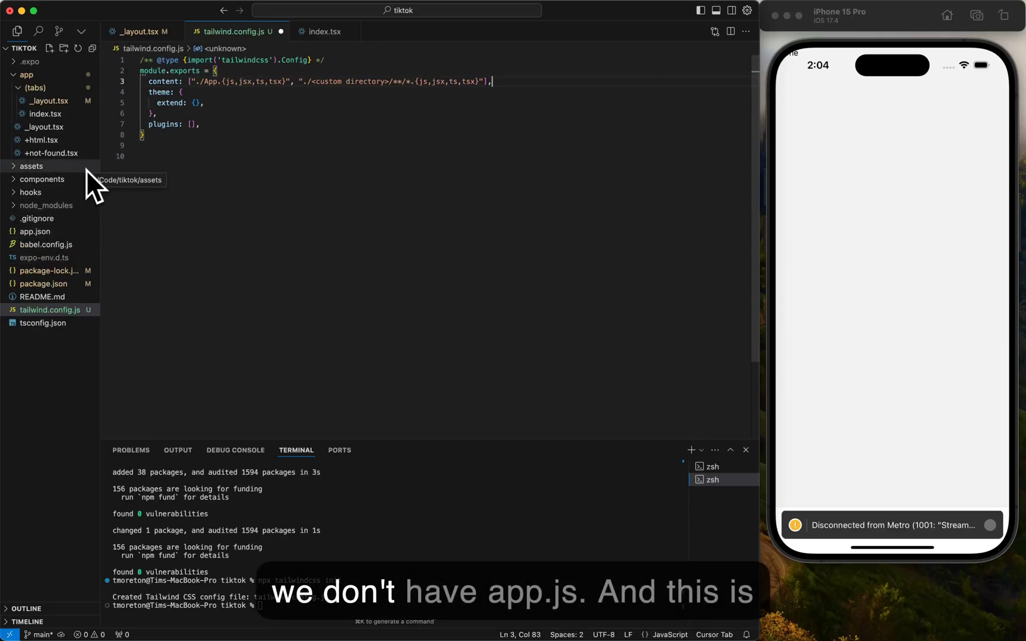
mouse_move(207, 91)
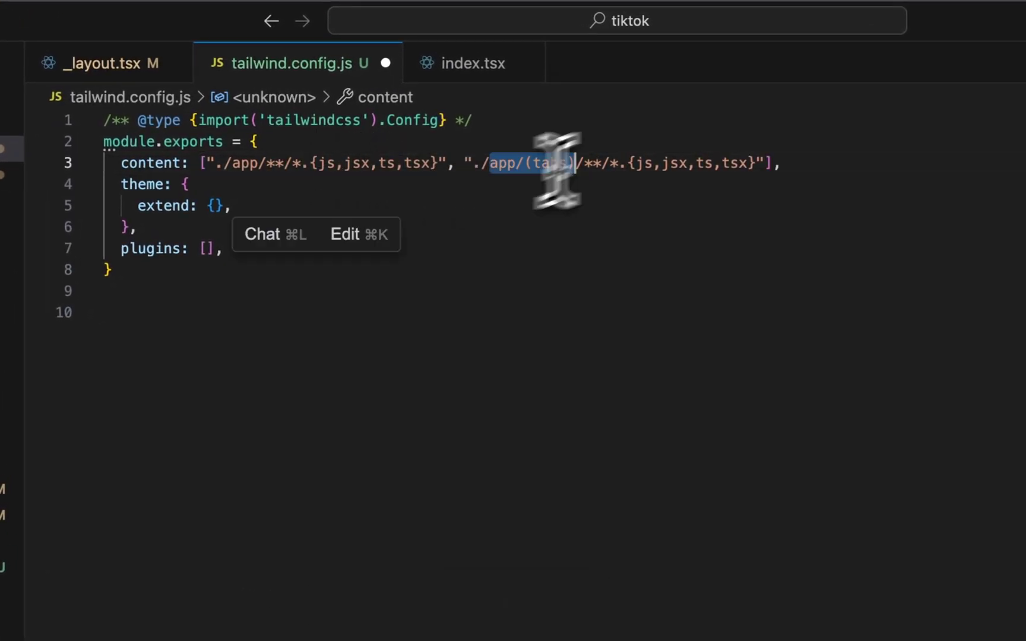
- Point the second content path at ./components/**/*.{js,jsx,ts,tsx} and check that folder
type("components")
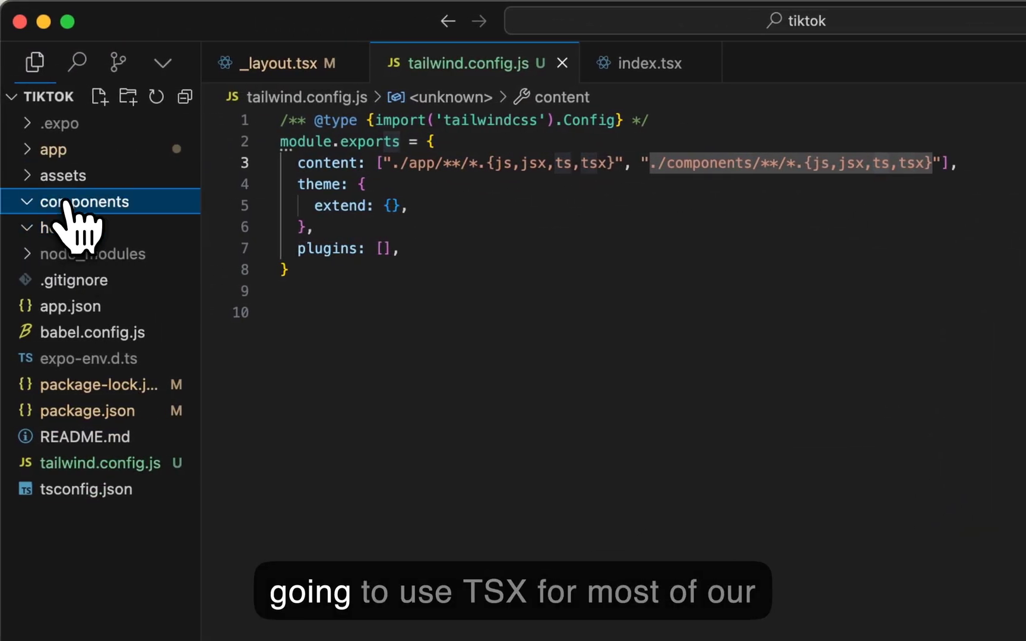
left_click(55, 149)
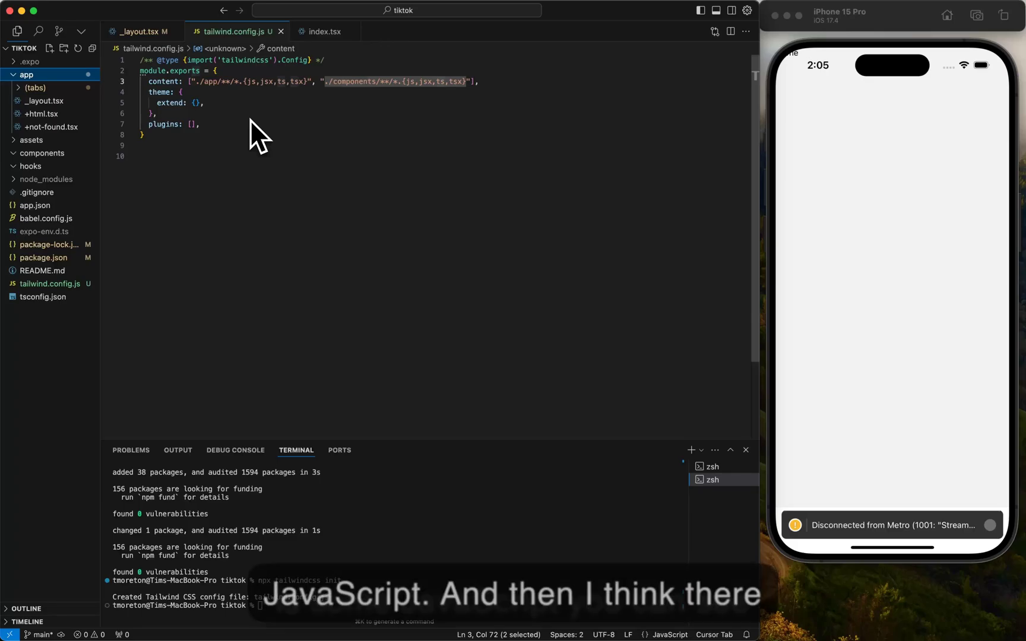
mouse_move(47, 217)
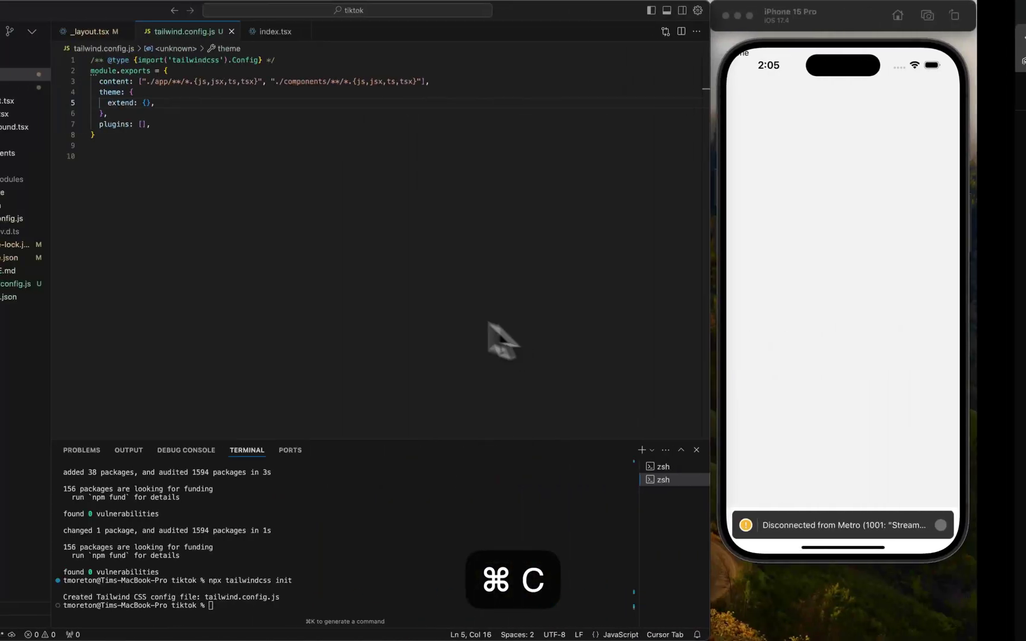
- Add plugins: ['nativewind/babel'] to babel.config.js, allowing Cursor's data access prompt
left_click(84, 417)
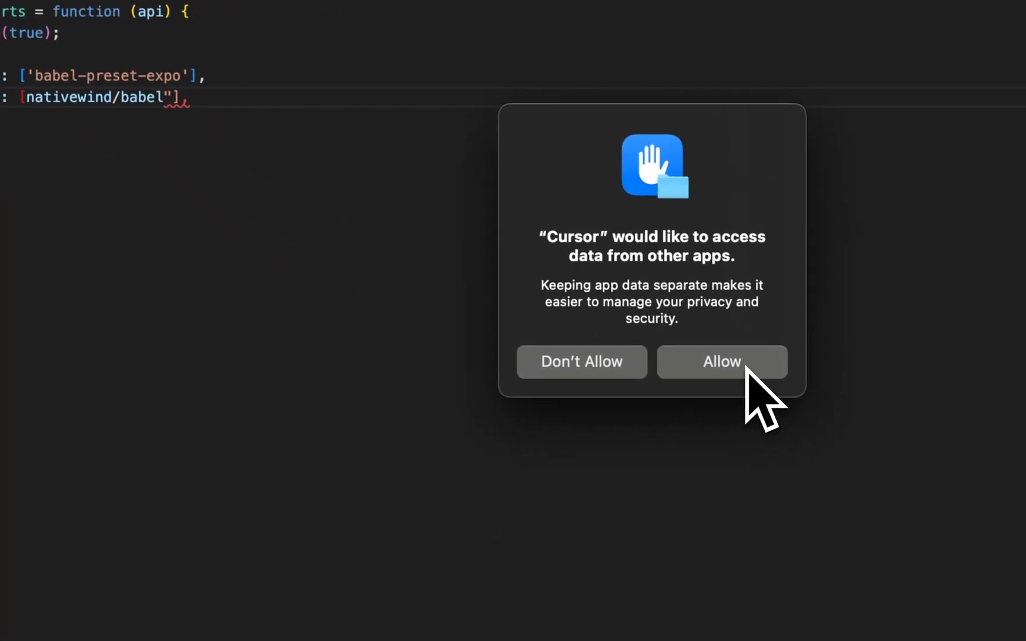
left_click(721, 362)
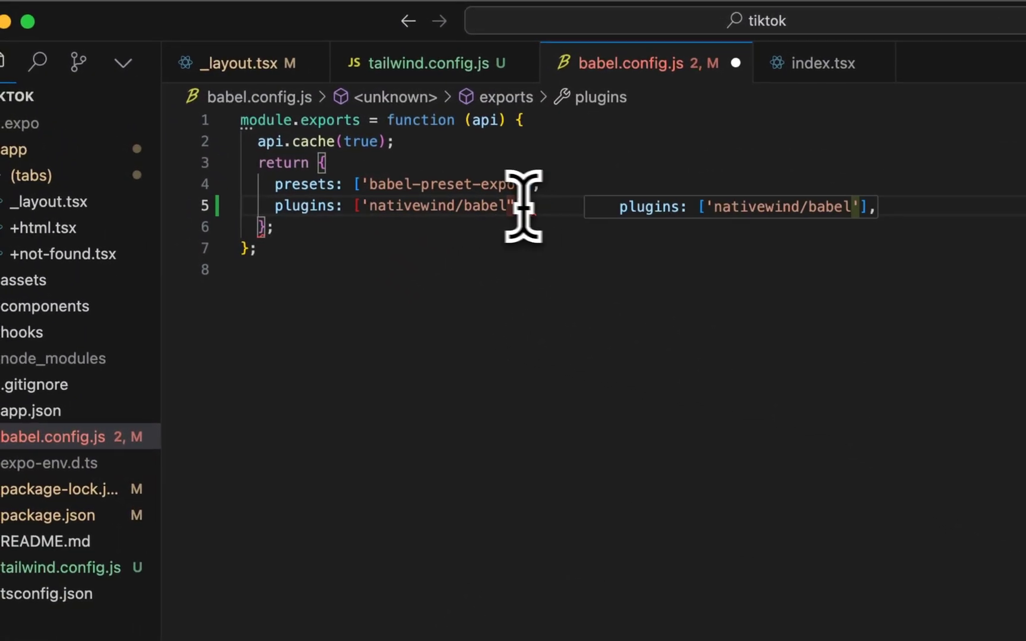
key("cmd+s")
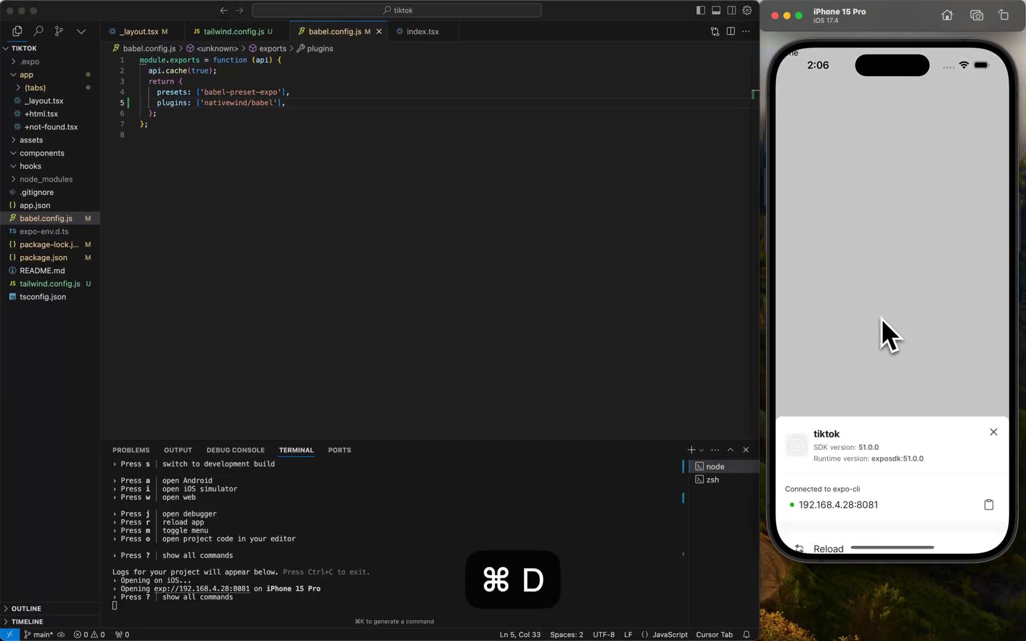
- Reload the app from the simulator's dev menu after restarting npx expo
key("cmd+d")
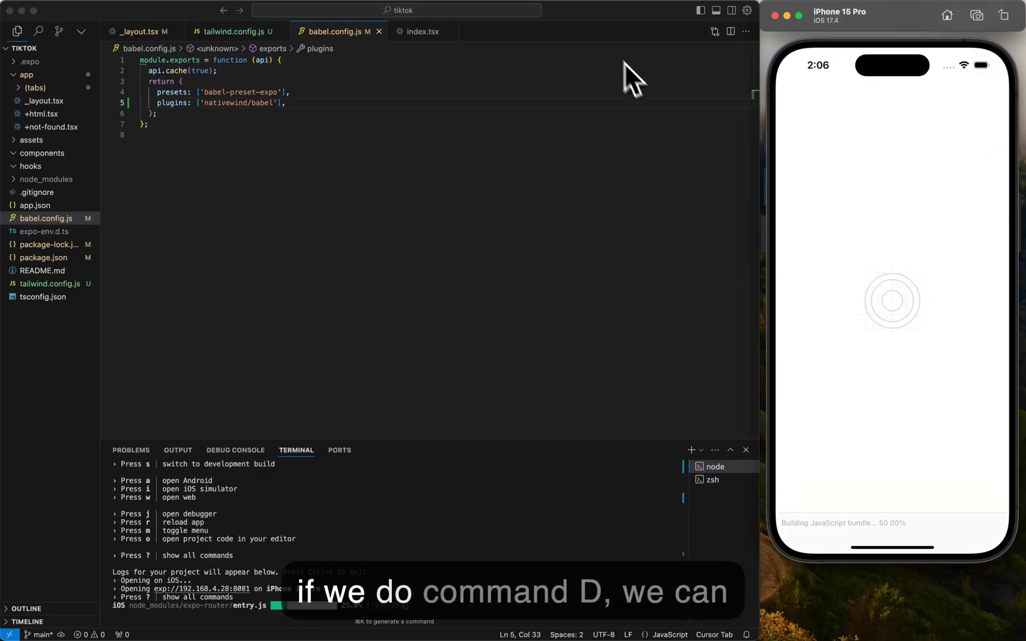
mouse_move(527, 105)
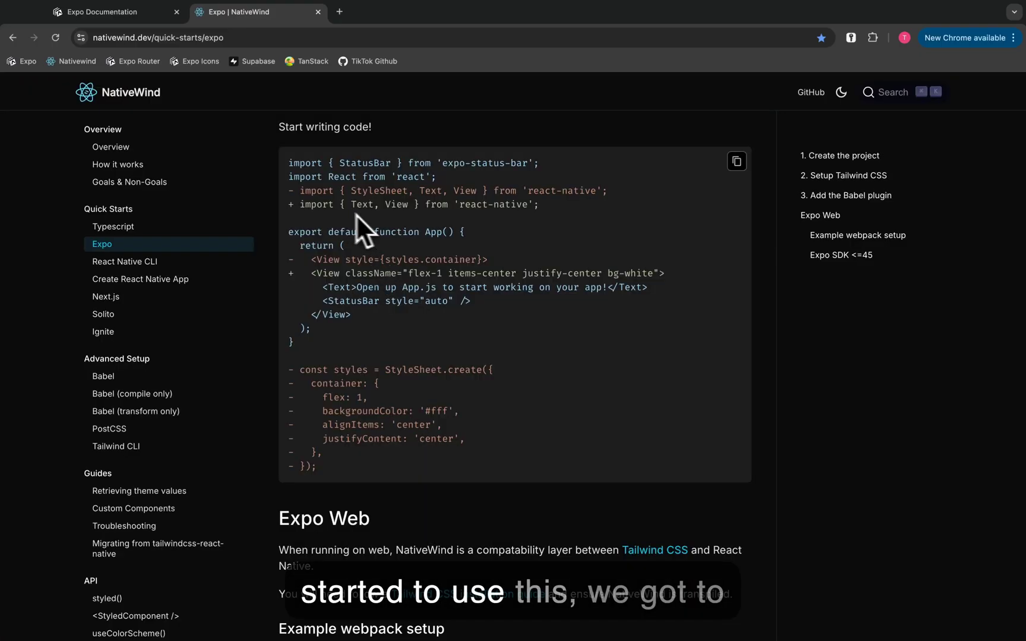
mouse_move(386, 287)
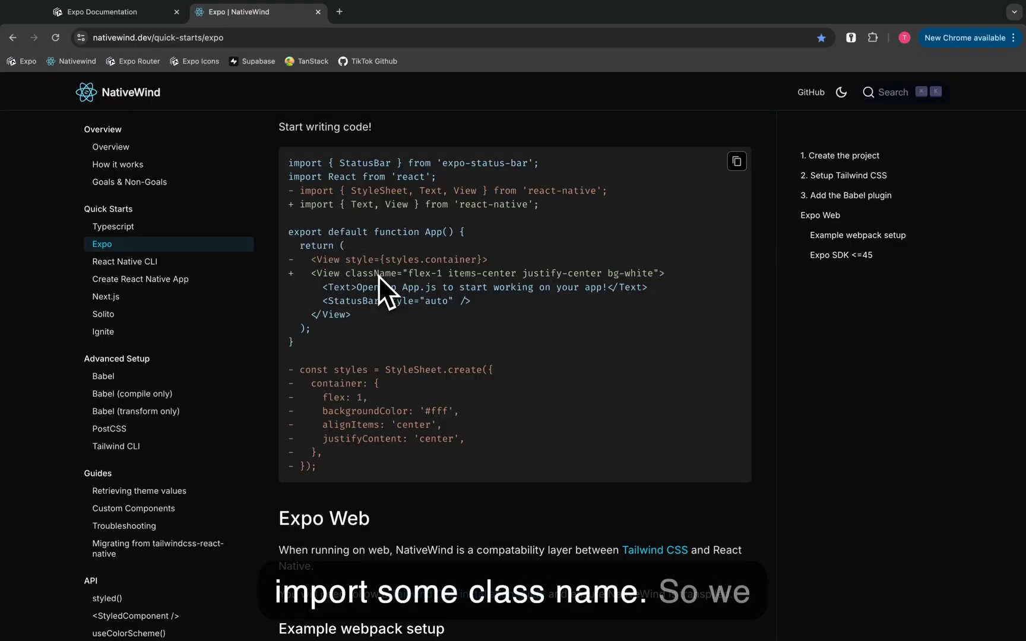
mouse_move(523, 287)
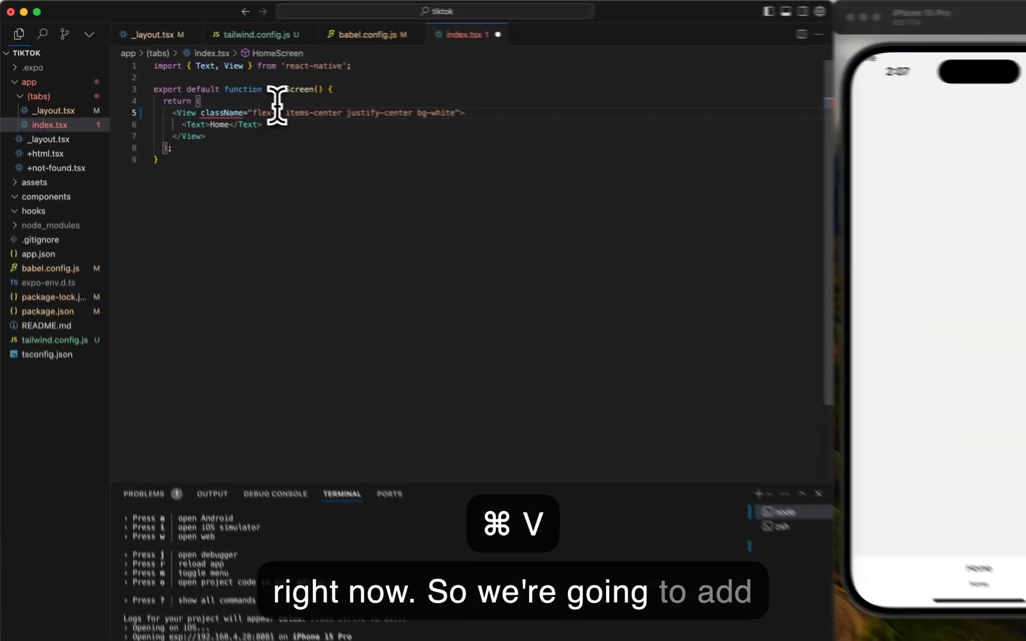
- Style the View 'flex-1 items-center justify-center bg-black' and Text 'text-white font-bold text-3xl', saved
key("cmd+s")
type(" className=\"text-white\"")
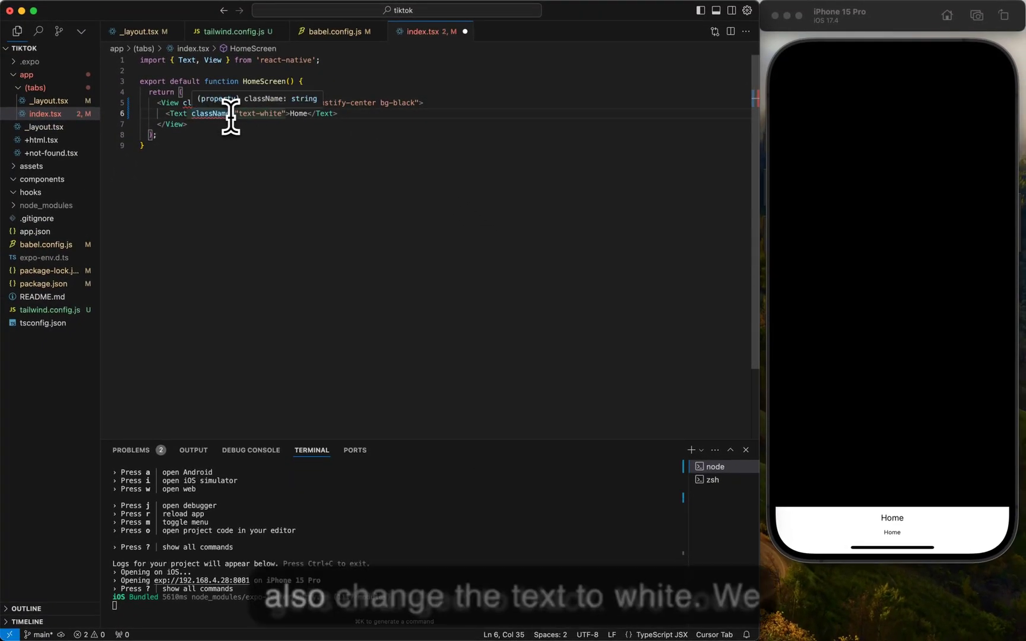
key("cmd+s")
type(" font-bold text-3xl")
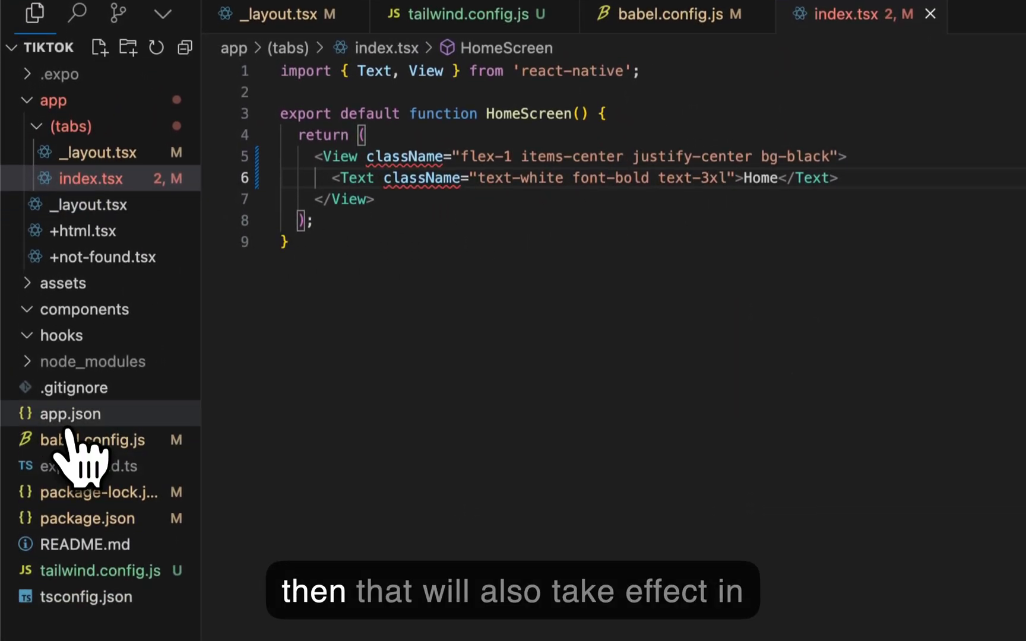
left_click(85, 300)
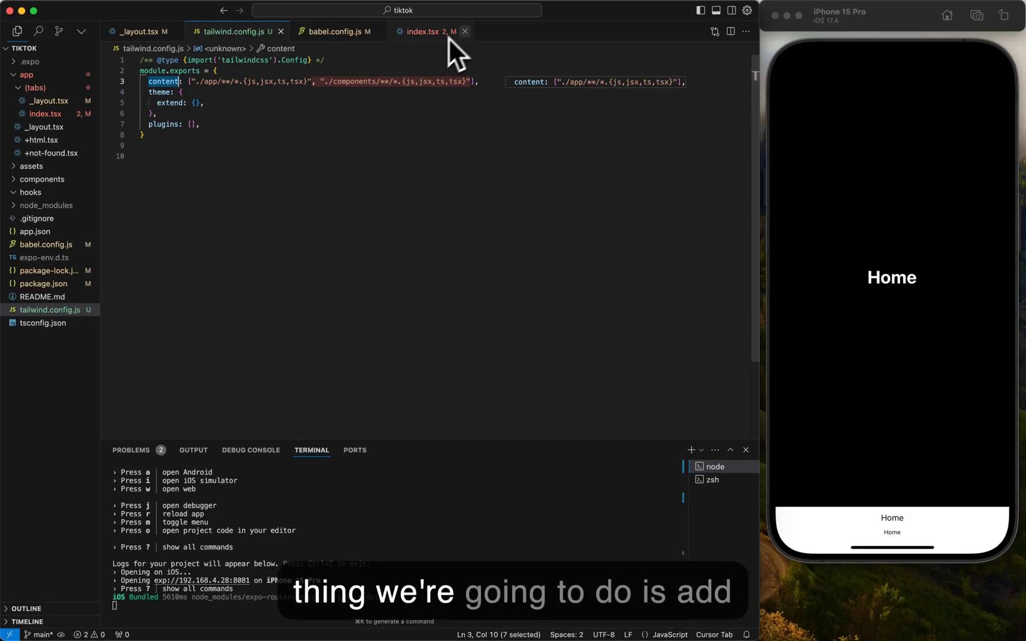
mouse_move(432, 30)
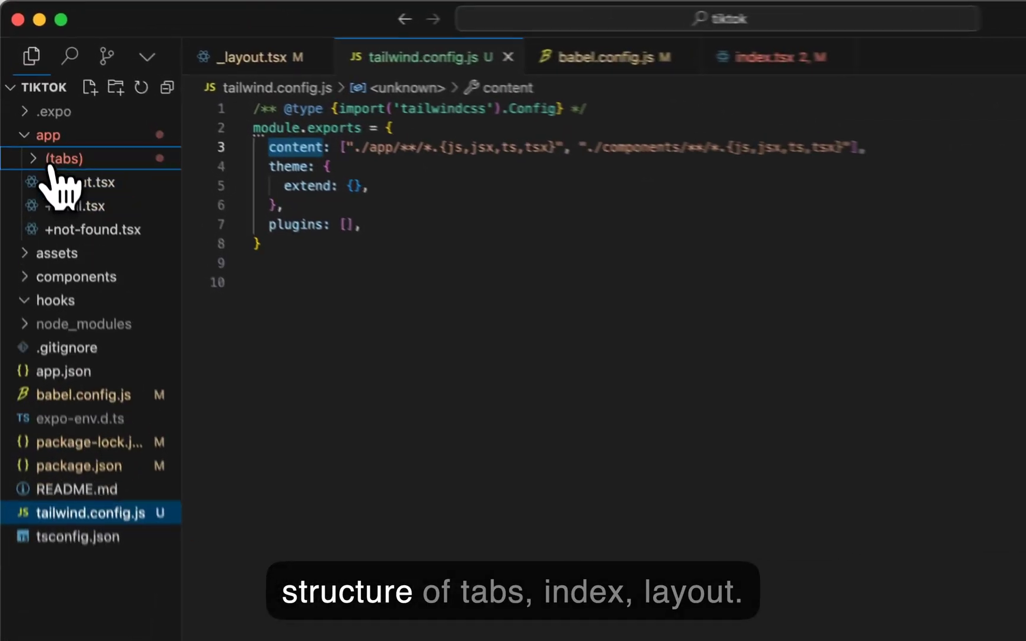
- Return to index.tsx inside the (tabs) folder from the Explorer
left_click(62, 157)
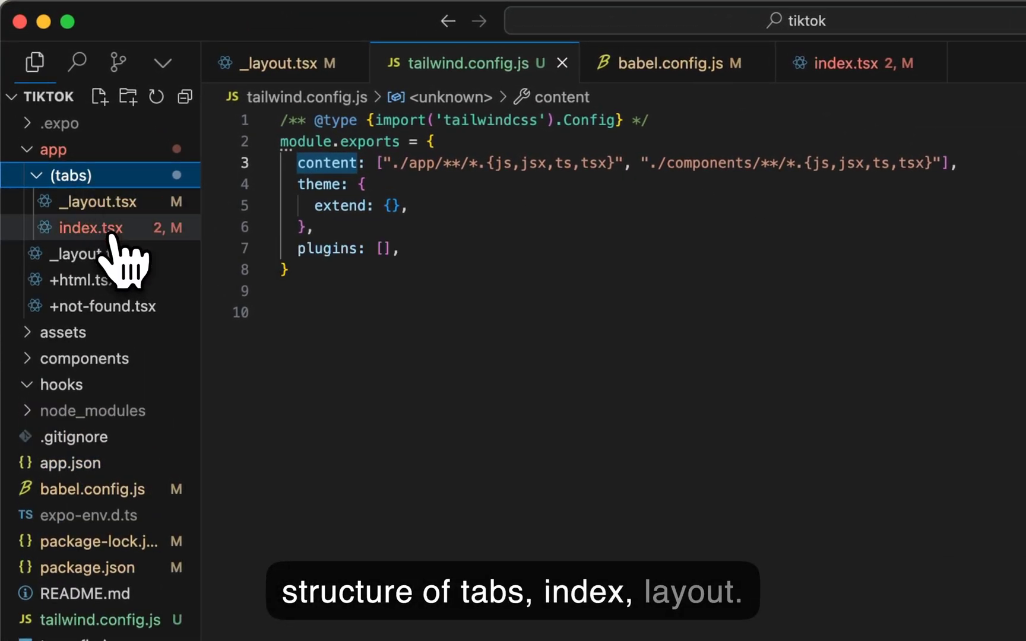
left_click(99, 227)
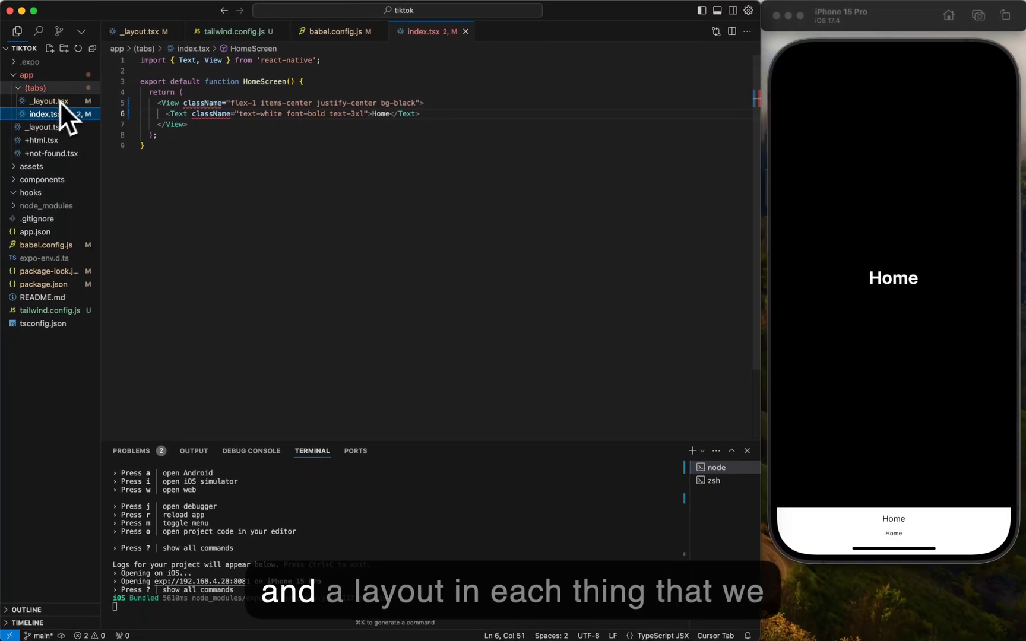
mouse_move(625, 393)
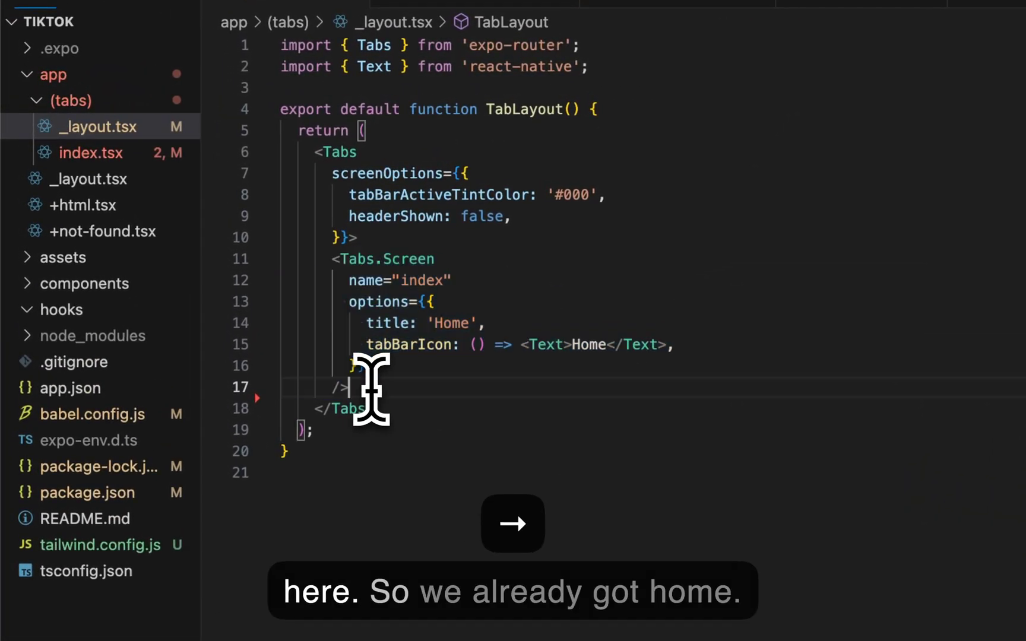
- Paste Tabs.Screen copies and name them Friends, Camera, Inbox and Profile
key("cmd+v")
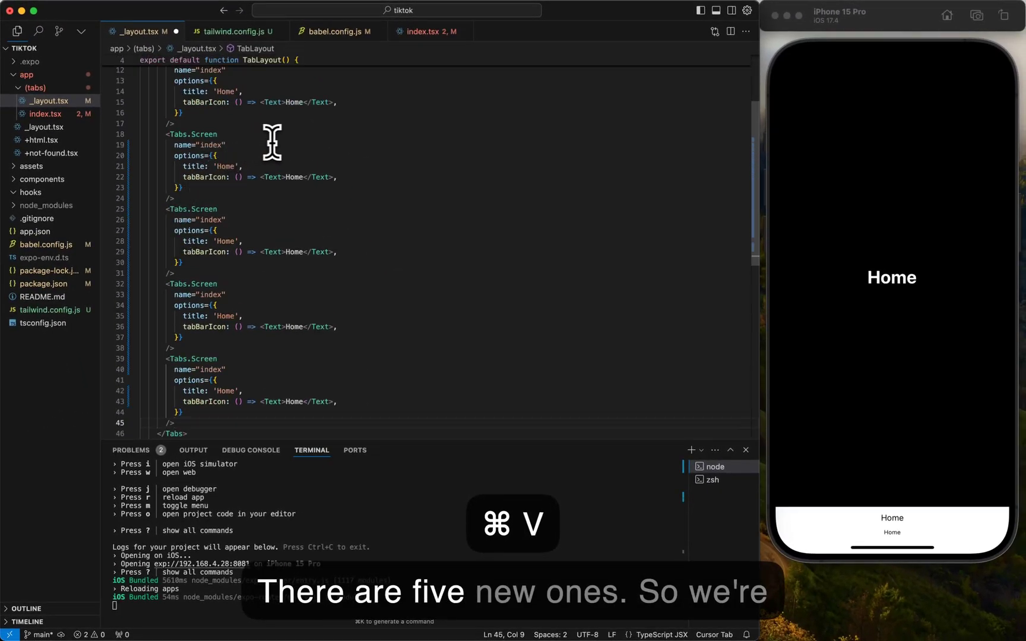
key("cmd+v")
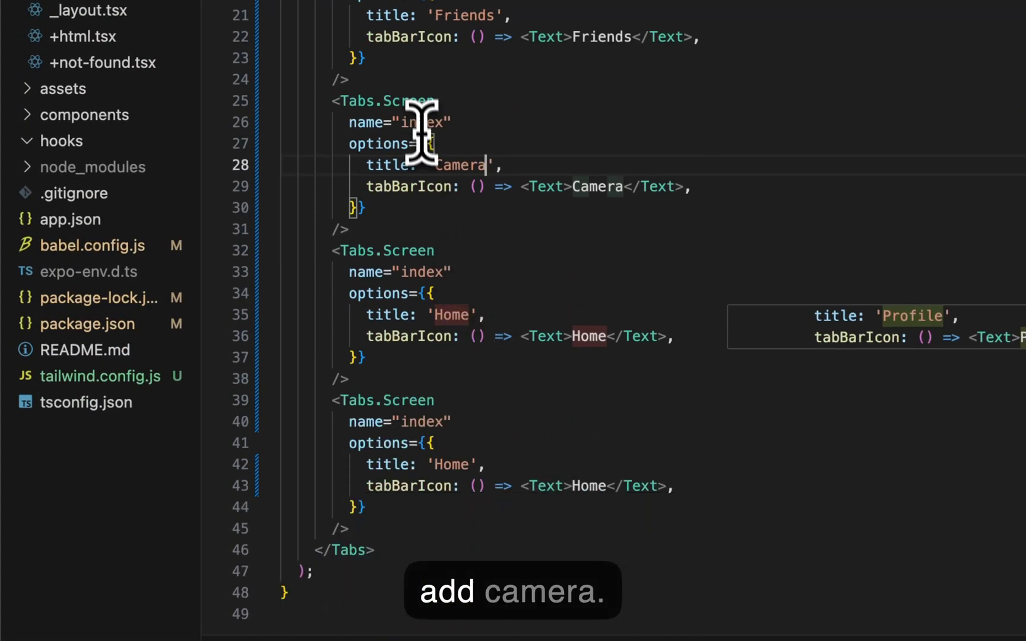
type("camera")
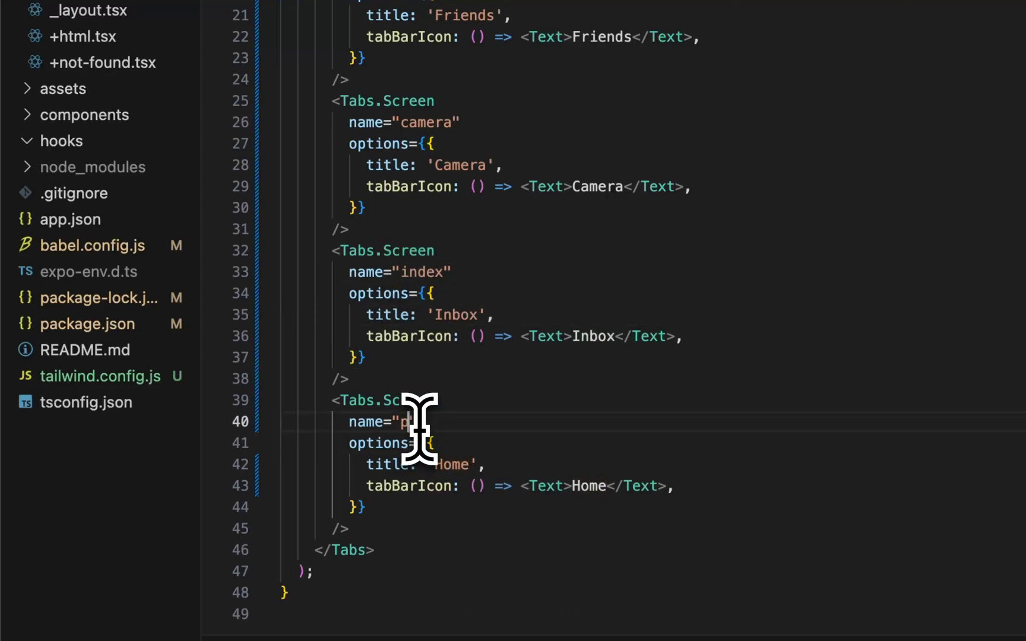
type("file")
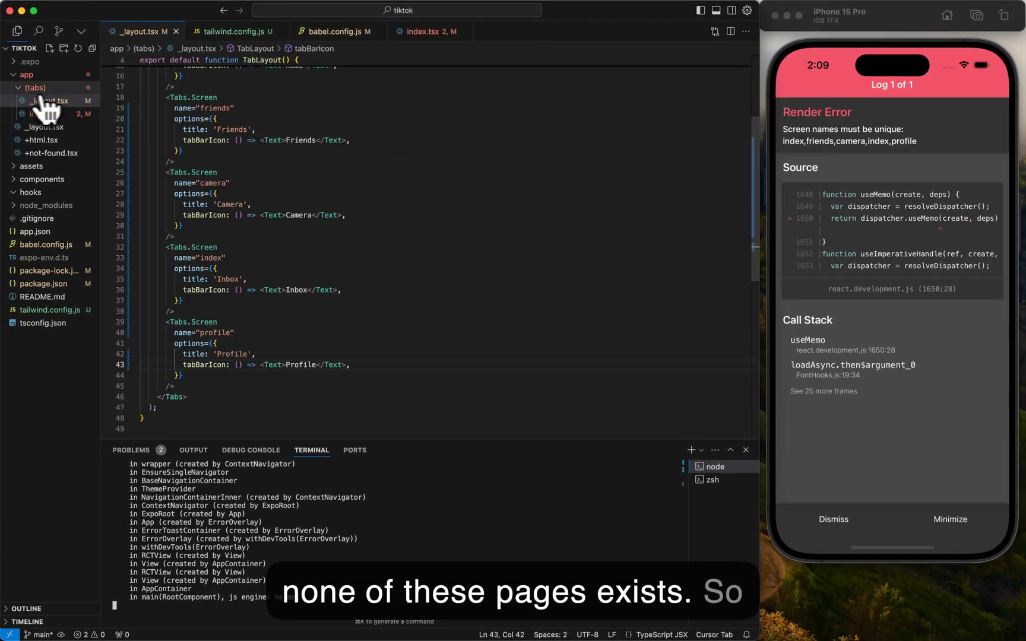
- Create a friends-style screen file with its own heading text, dismissing the Expo Go crash notice
right_click(36, 88)
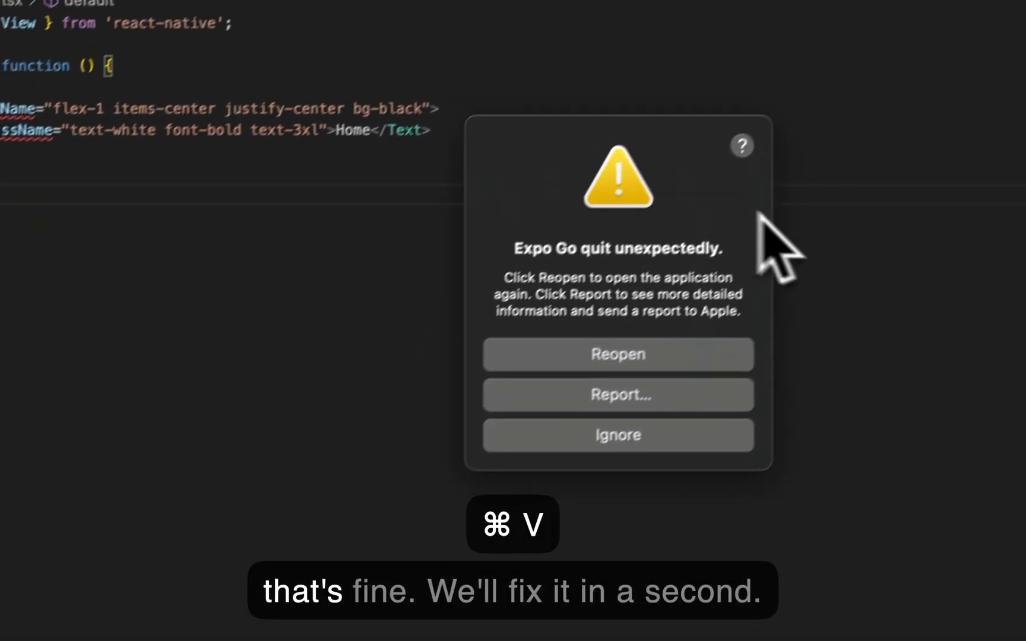
left_click(616, 435)
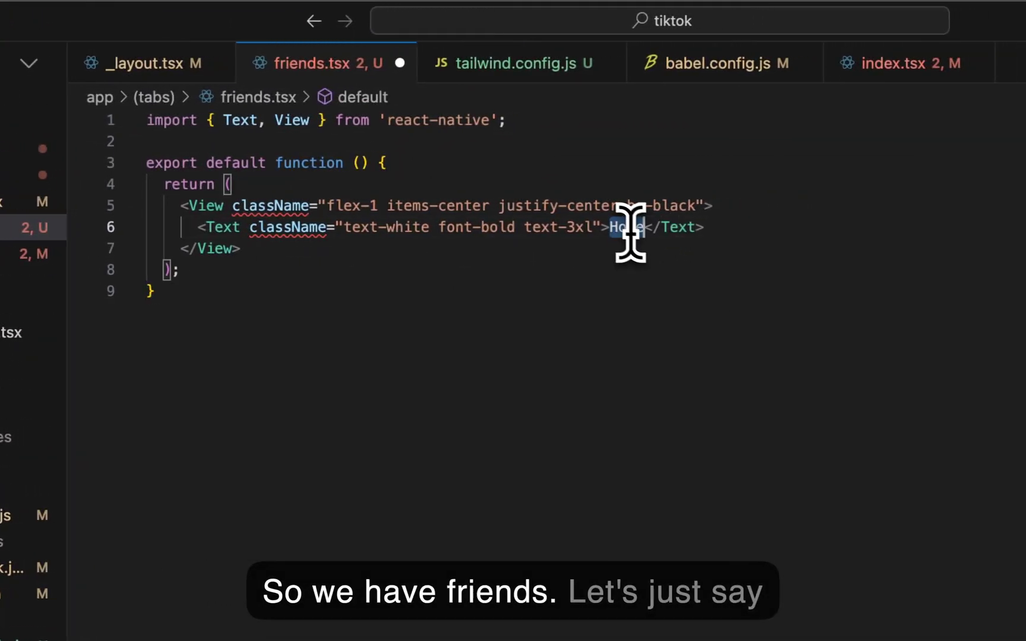
type("Friends")
left_click(446, 205)
type("white")
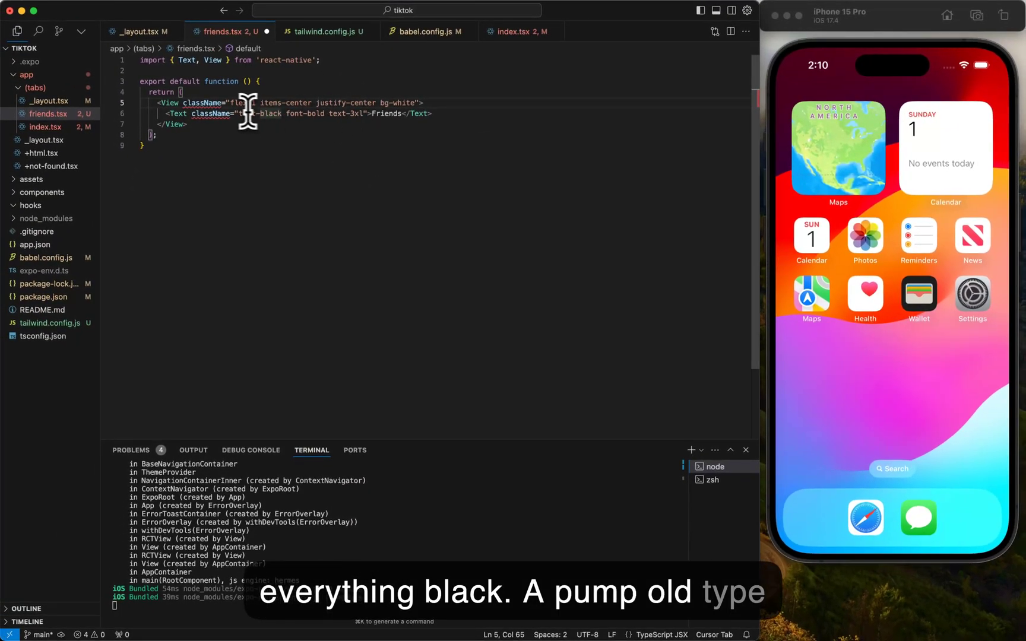
key("cmd+s")
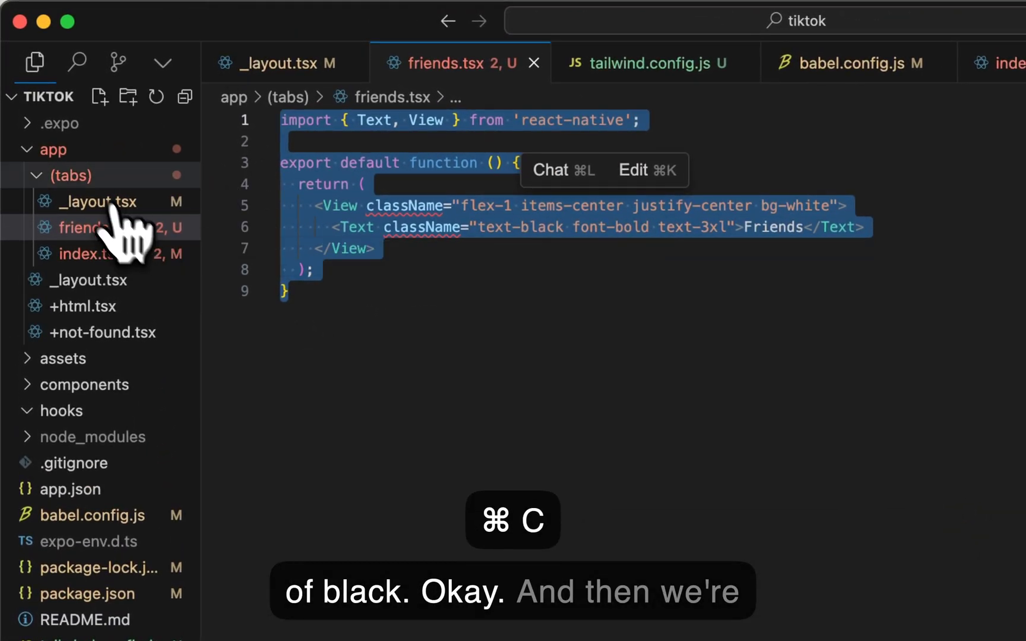
- Add camera.tsx and Inbox.tsx files to the (tabs) folder
right_click(95, 228)
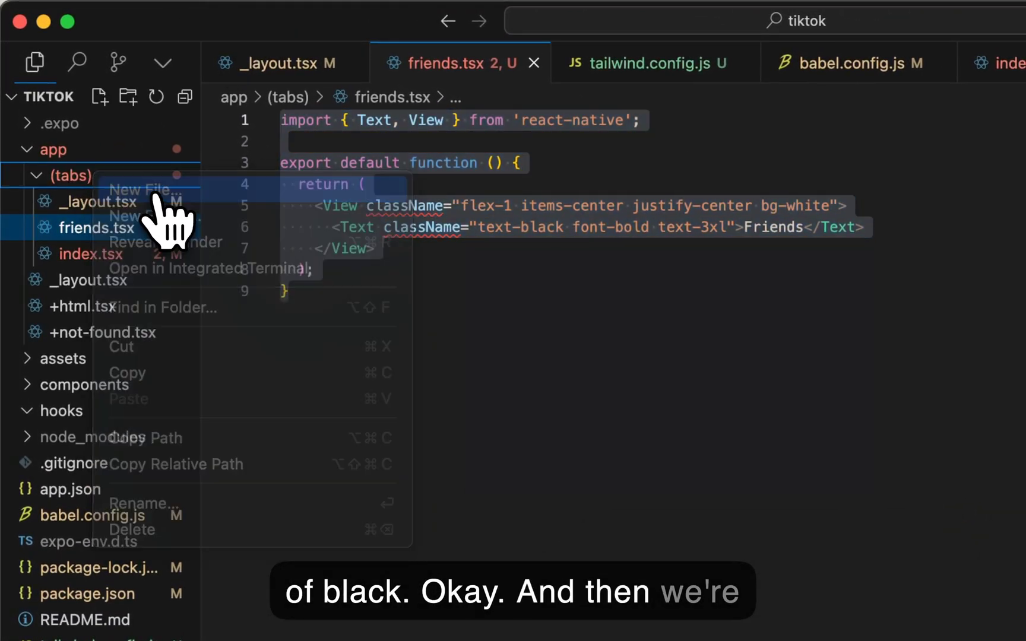
left_click(143, 189)
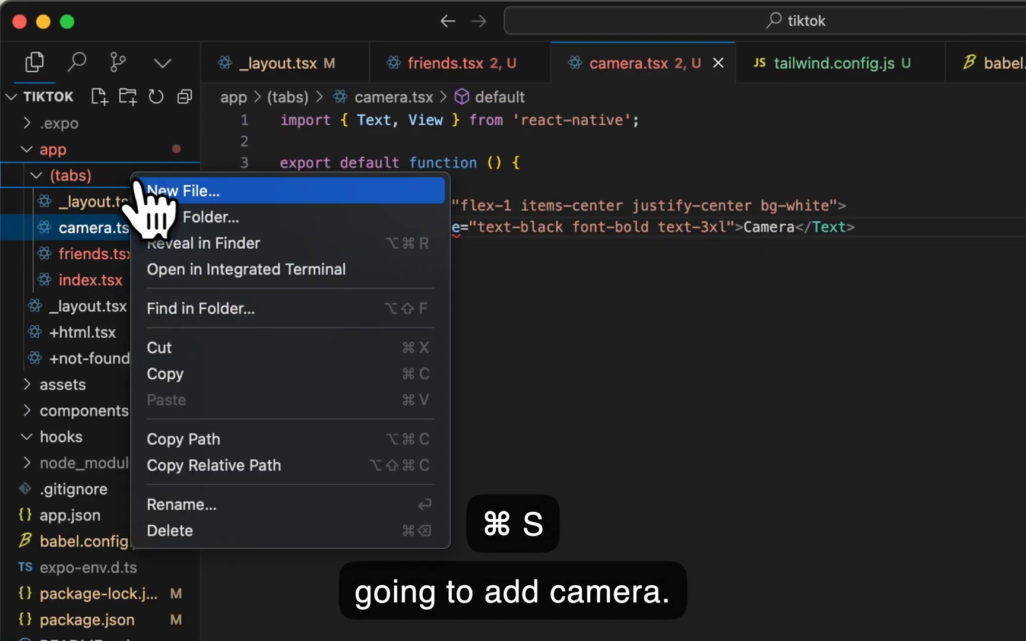
left_click(184, 190)
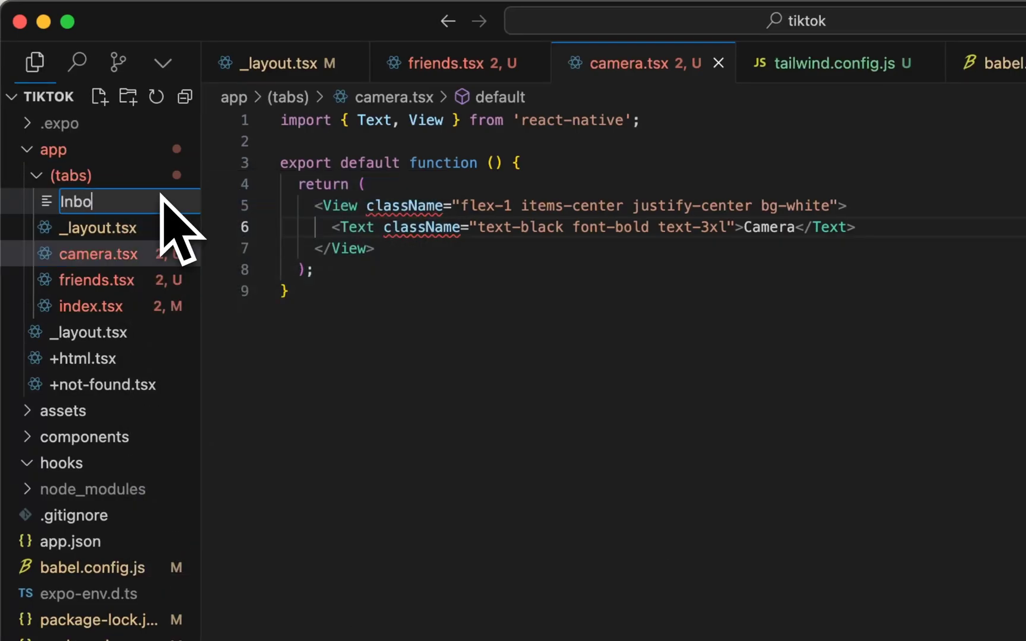
key("Enter")
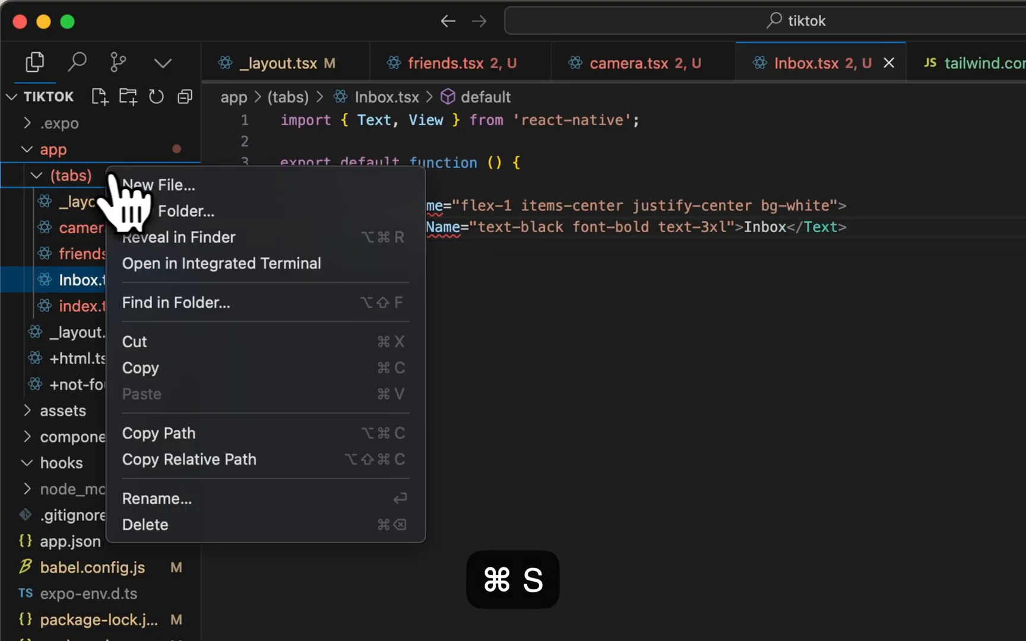
left_click(158, 184)
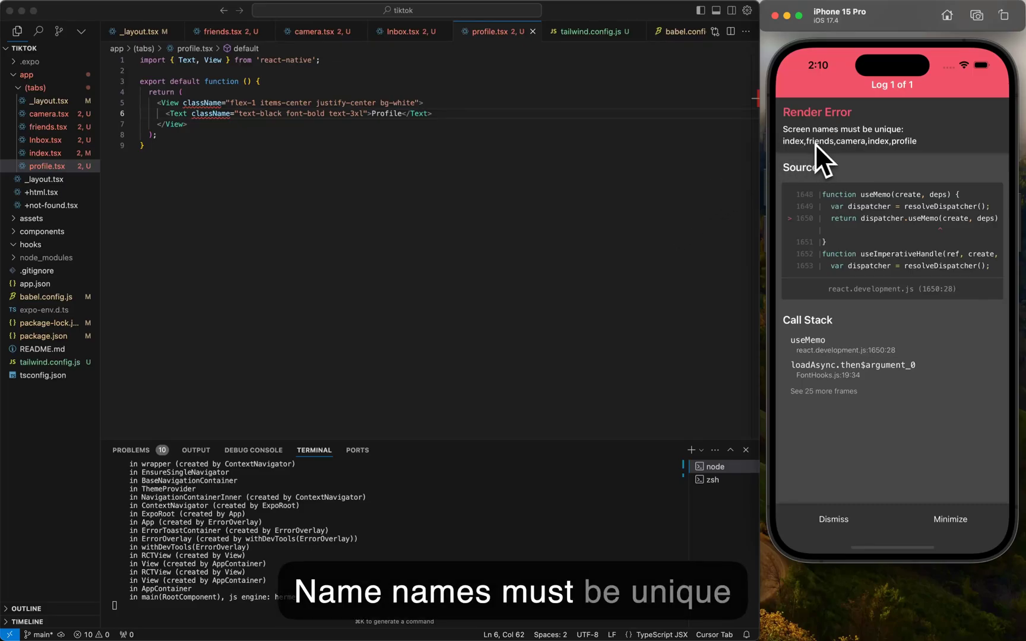
mouse_move(523, 440)
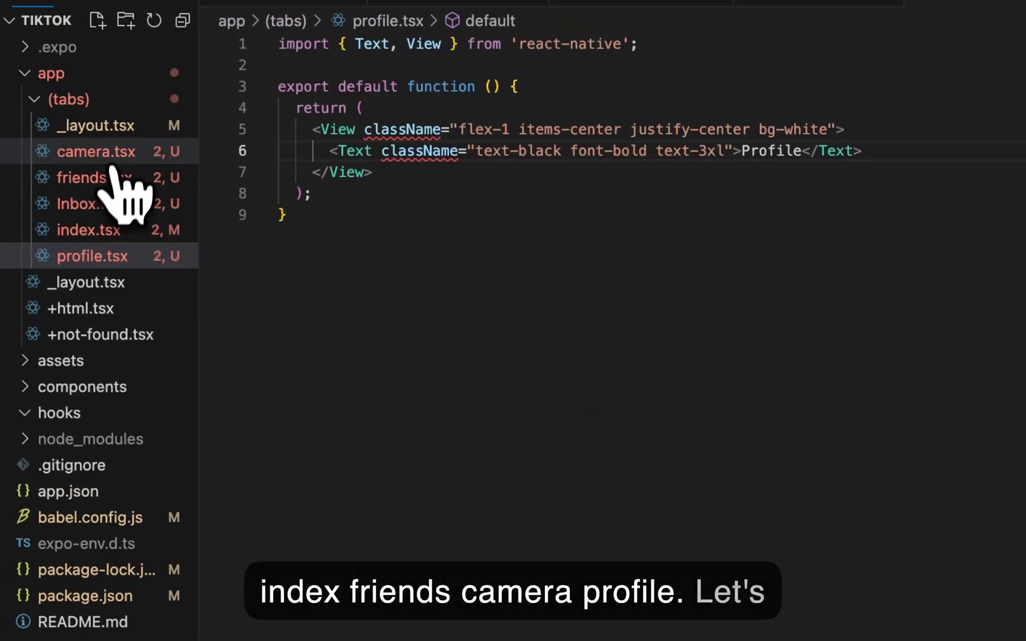
- Change the duplicated second Tabs.Screen name in _layout.tsx from index to inbox
left_click(99, 127)
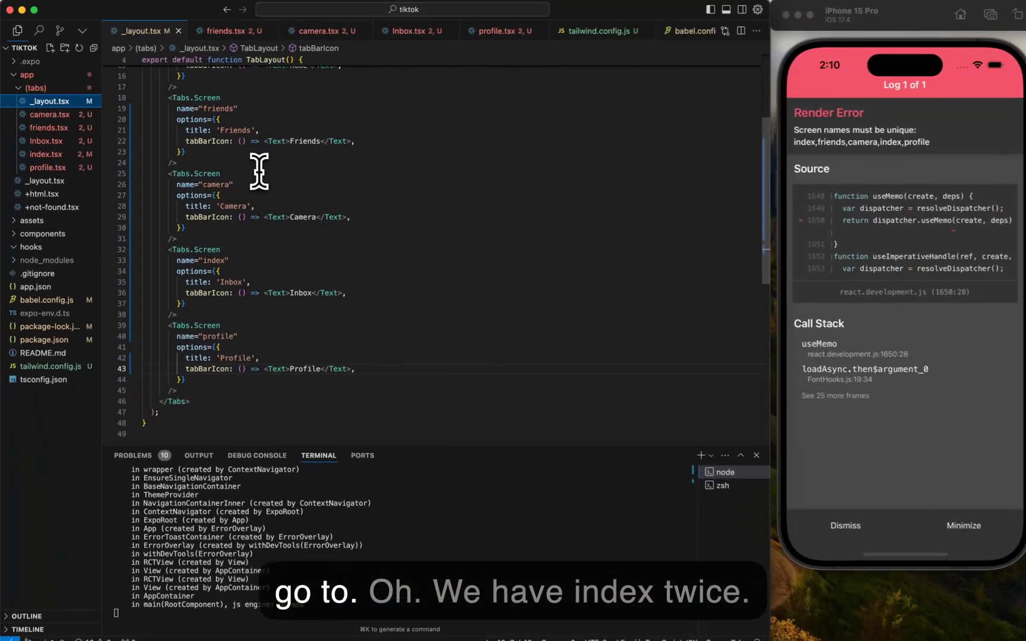
scroll("up", 3)
type("bo")
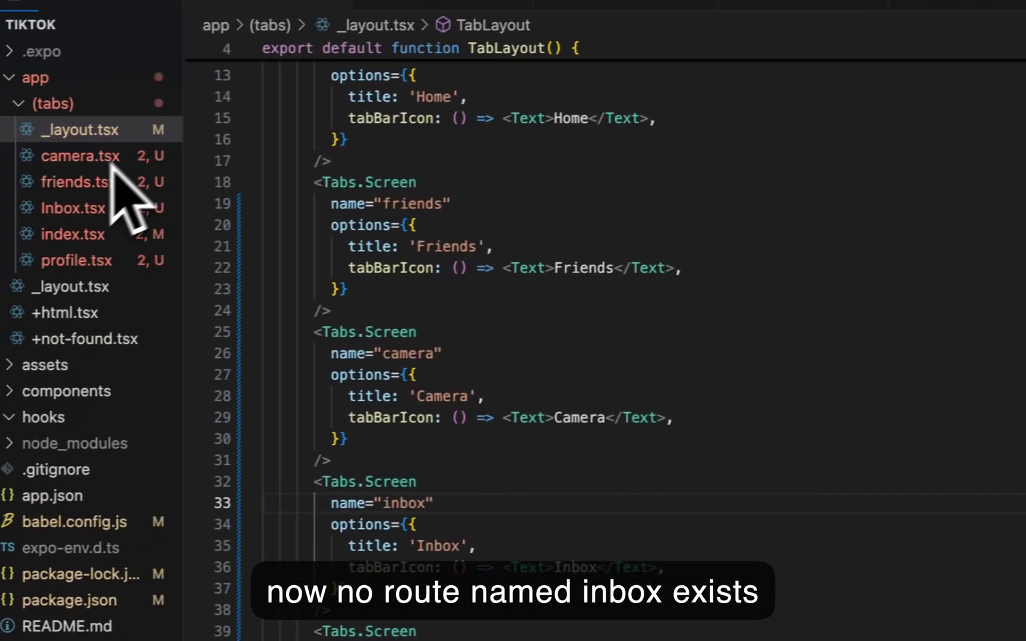
- Rename Inbox.tsx to inbox.tsx and make index.tsx render a Home label, saved
right_click(73, 208)
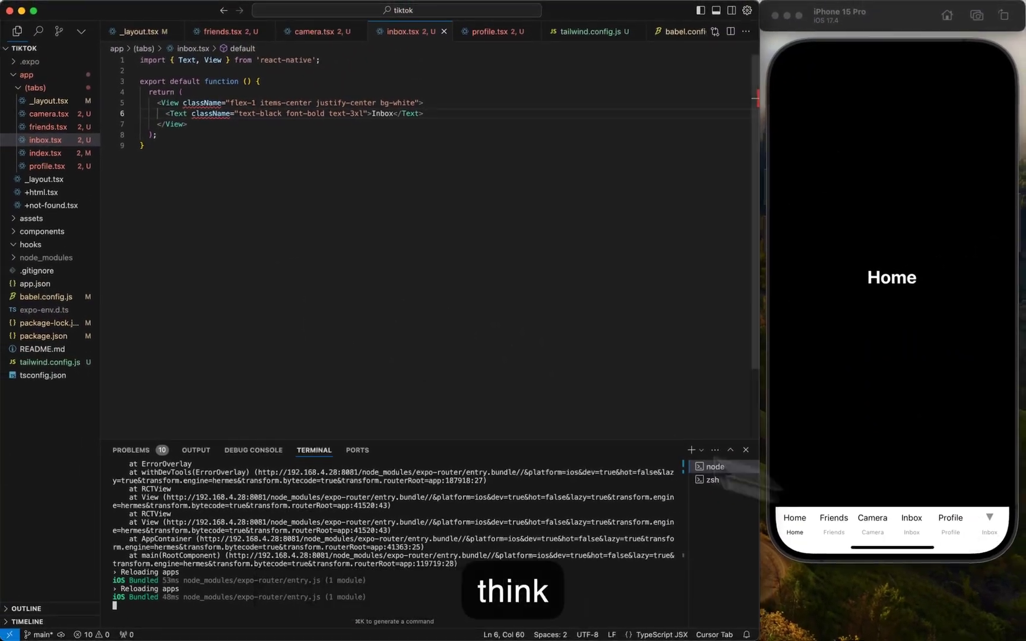
mouse_move(49, 127)
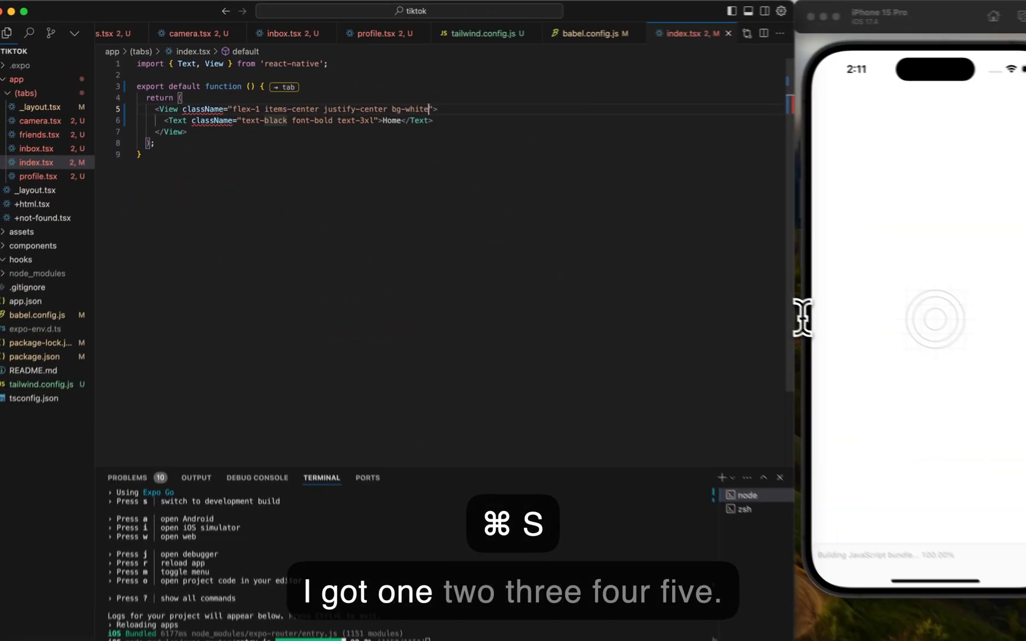
key("cmd+s")
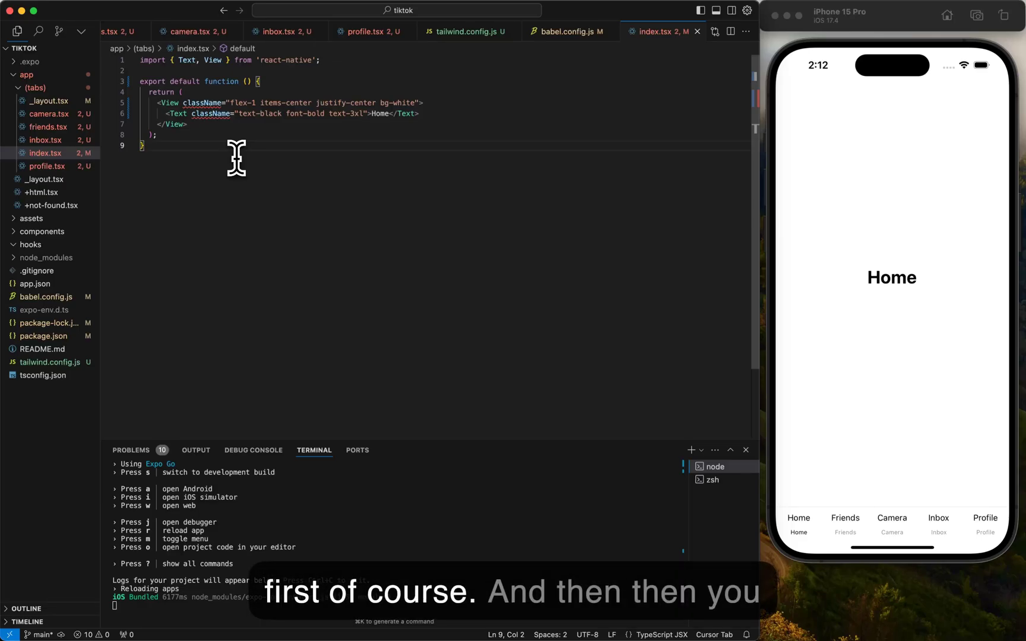
mouse_move(834, 213)
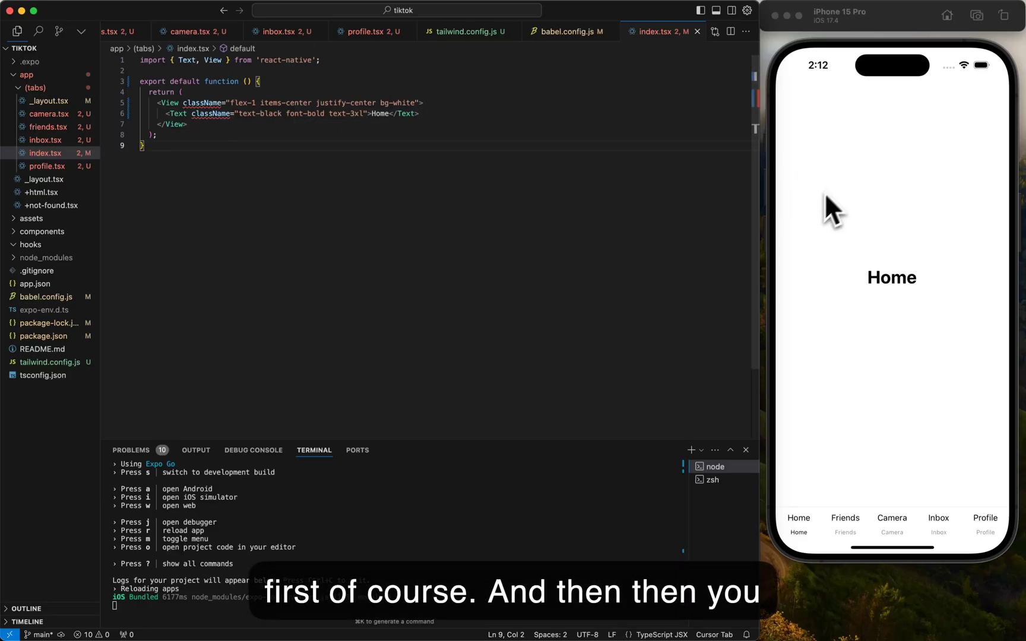
mouse_move(279, 190)
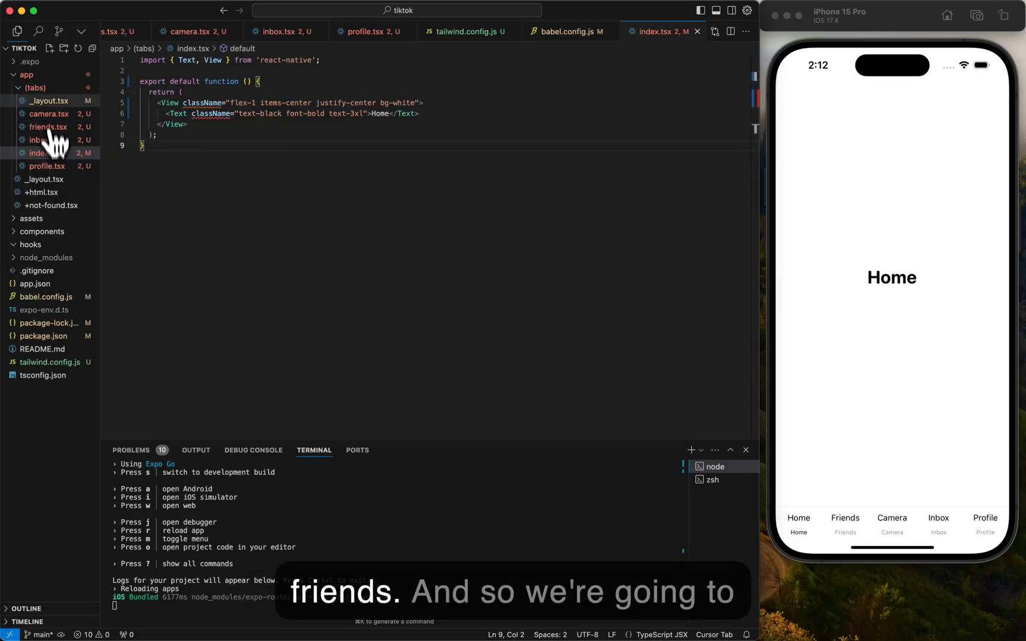
- Create a new (auth) folder inside the app folder
right_click(36, 88)
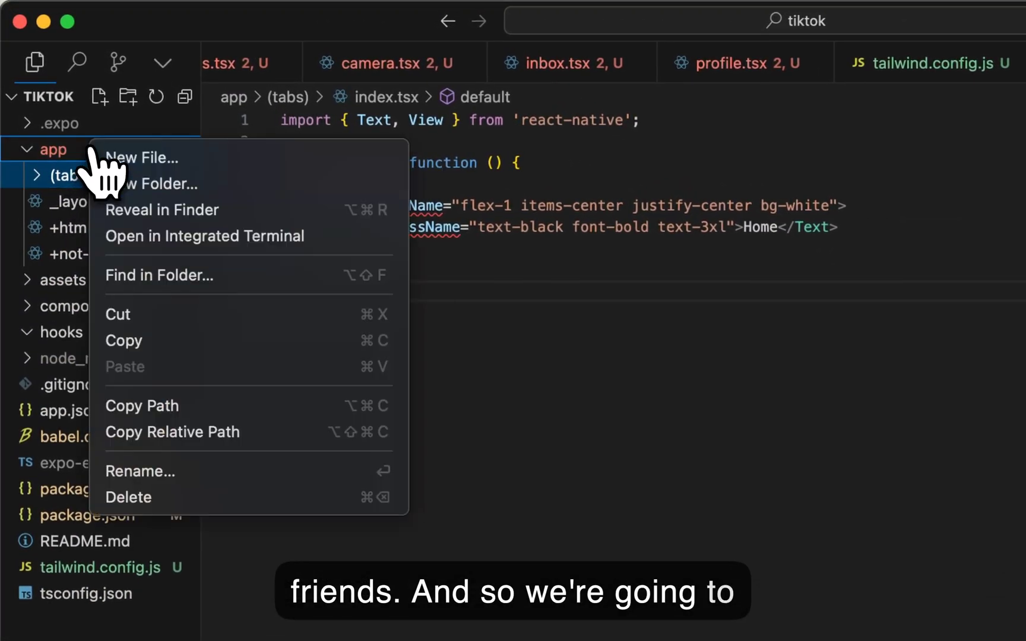
left_click(157, 184)
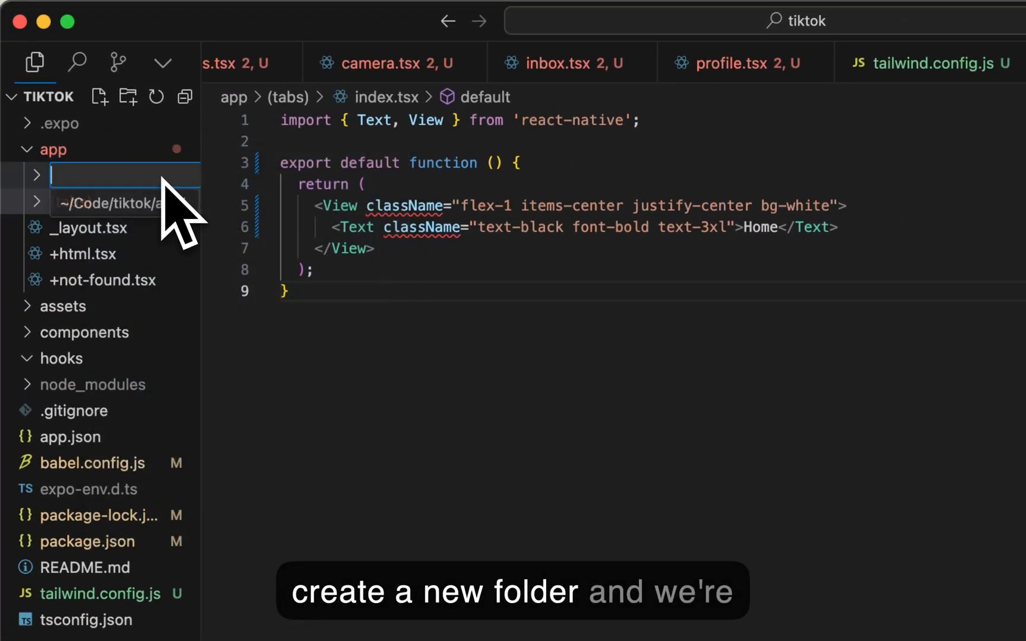
type("(a)")
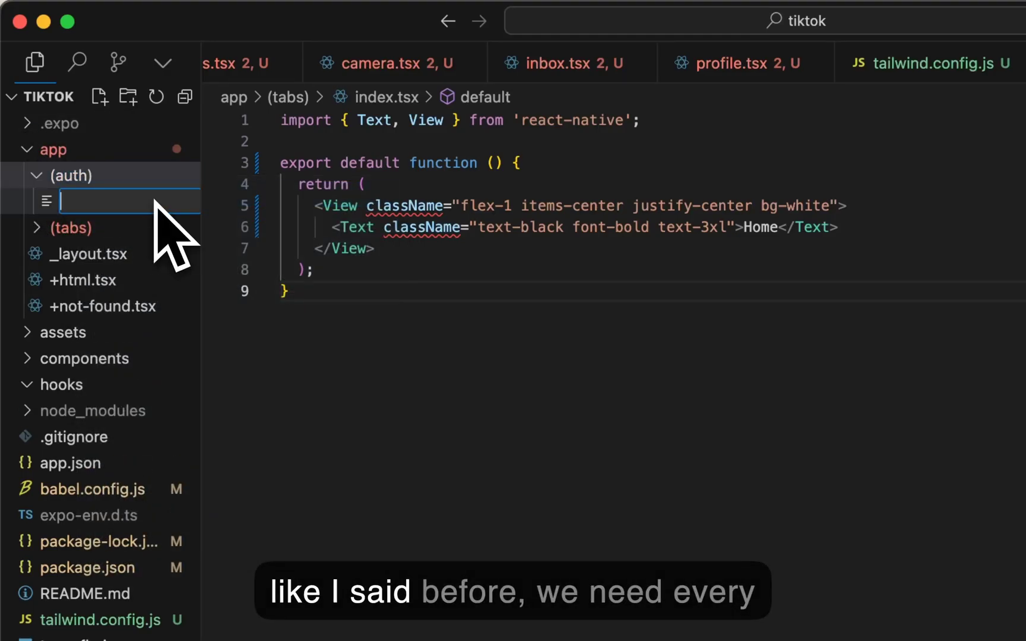
- Add empty _layout.tsx and index.tsx files inside the (auth) folder
type("_layout.tsx")
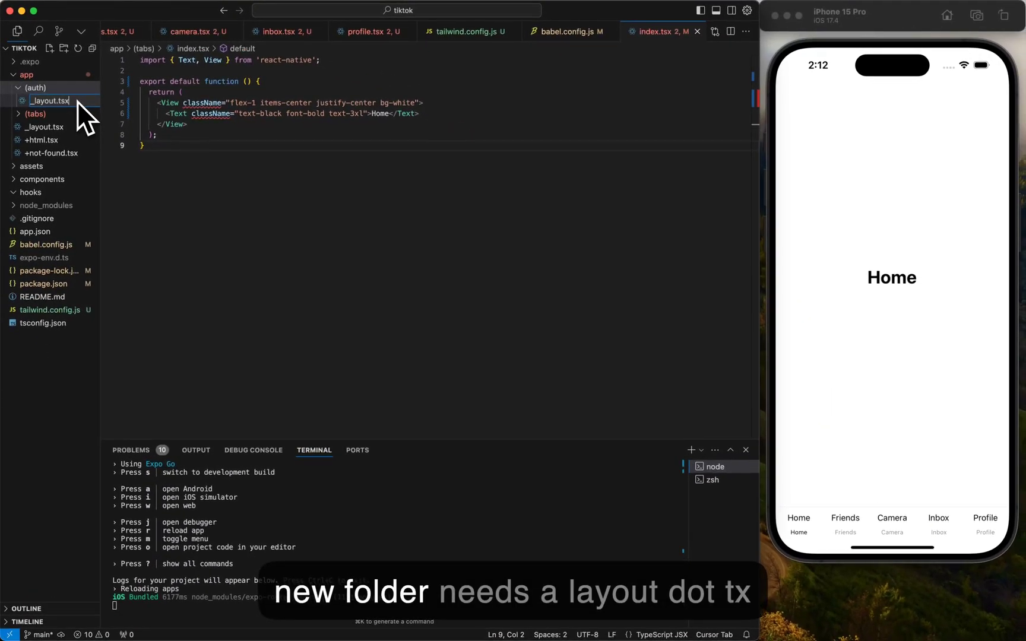
right_click(49, 101)
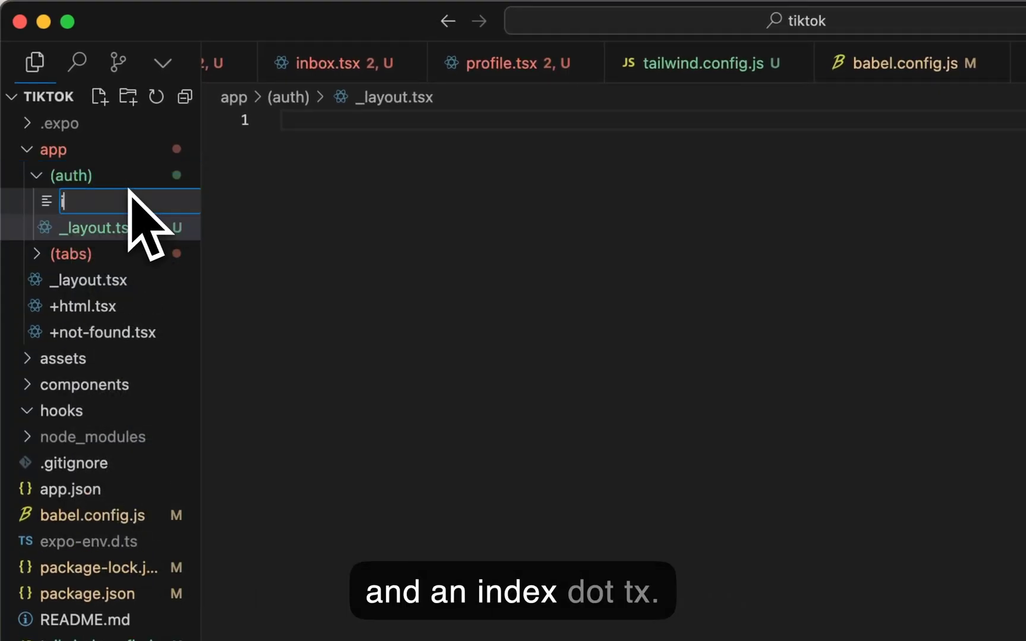
type("index.tsx")
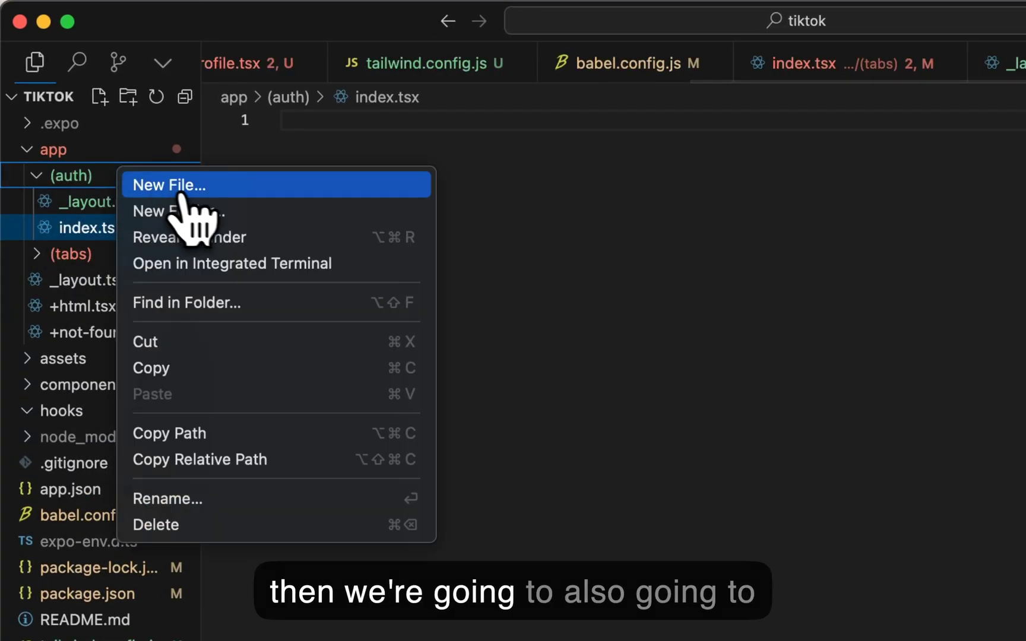
- Add signup.tsx to (auth), give both auth screens placeholder headings like 'Auth Index', and save
left_click(169, 185)
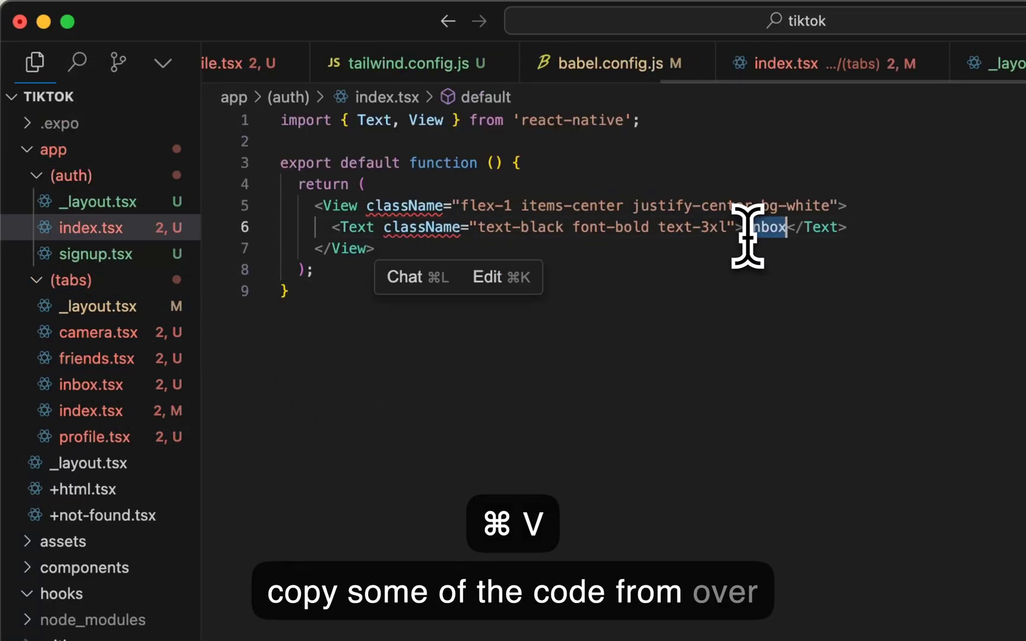
type("Auth Inde")
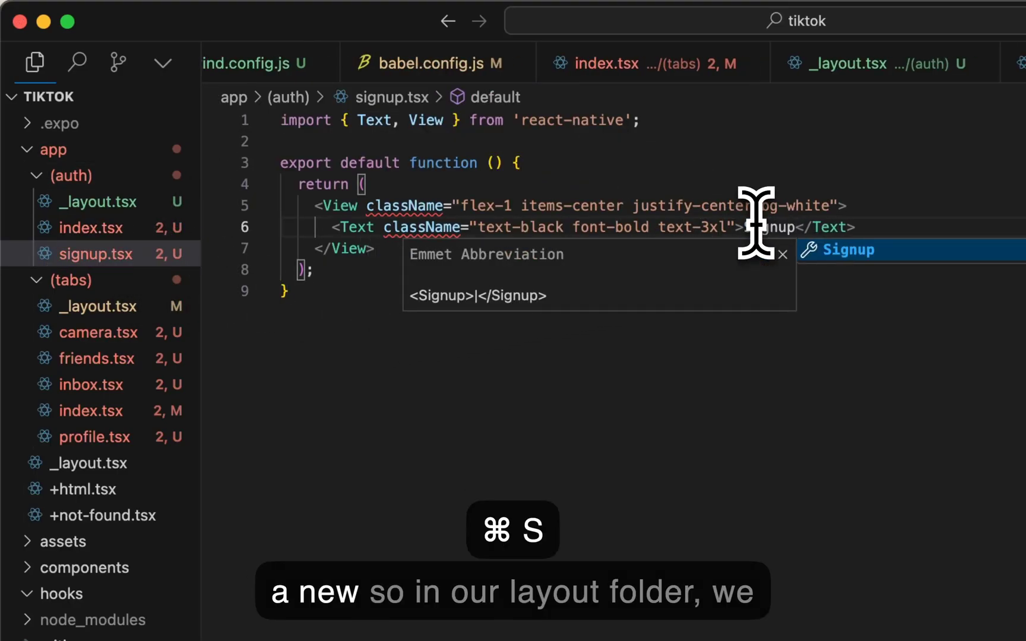
key("cmd+s")
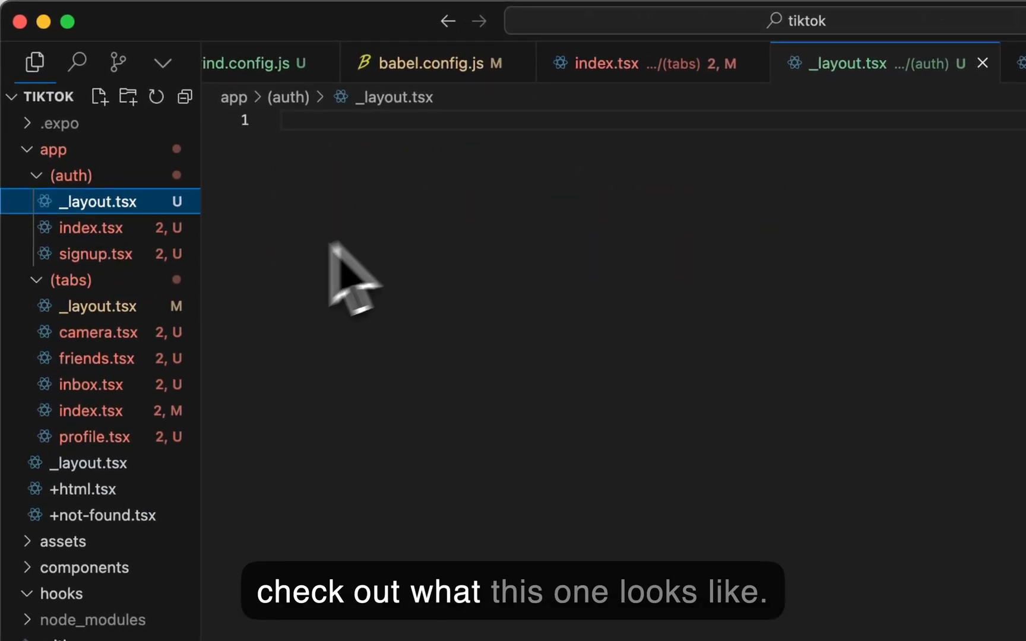
- Strip the font-loading, splash screen logic and unused imports from (auth)/_layout.tsx
left_click(100, 305)
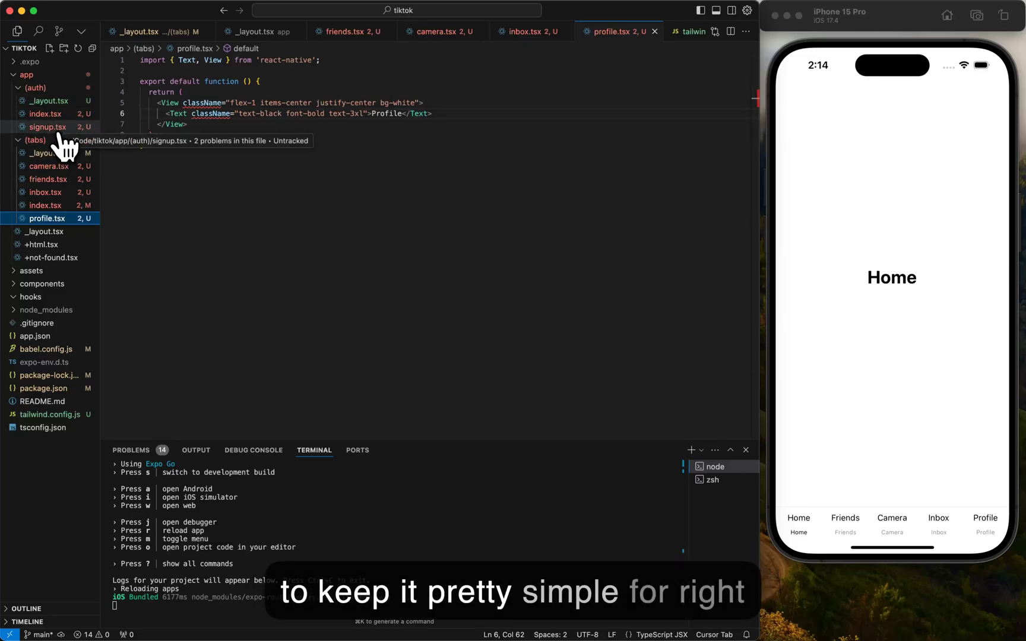
left_click(45, 232)
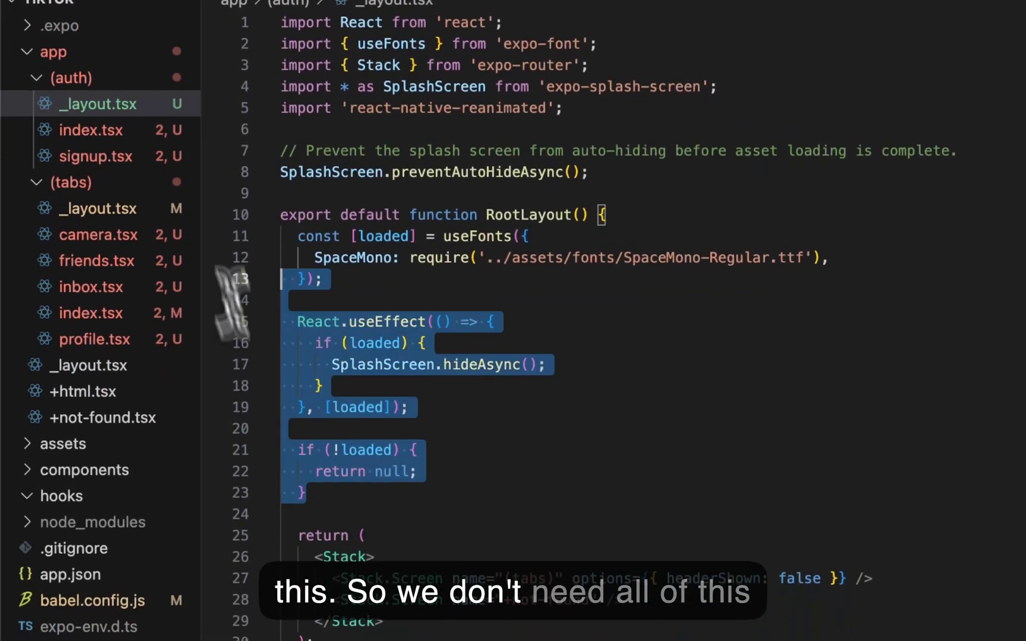
key("Delete")
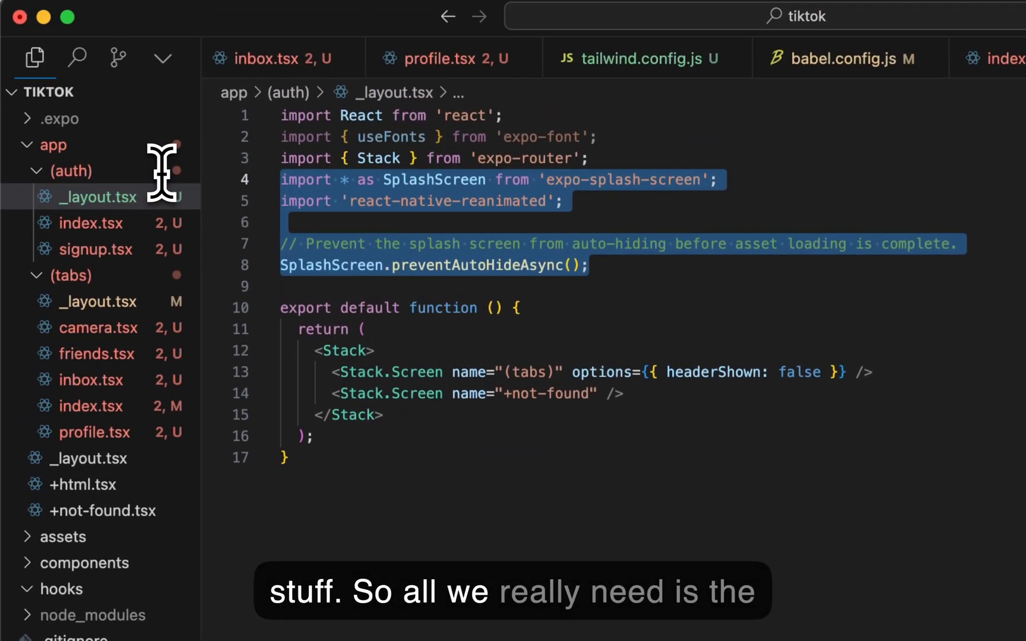
key("backspace")
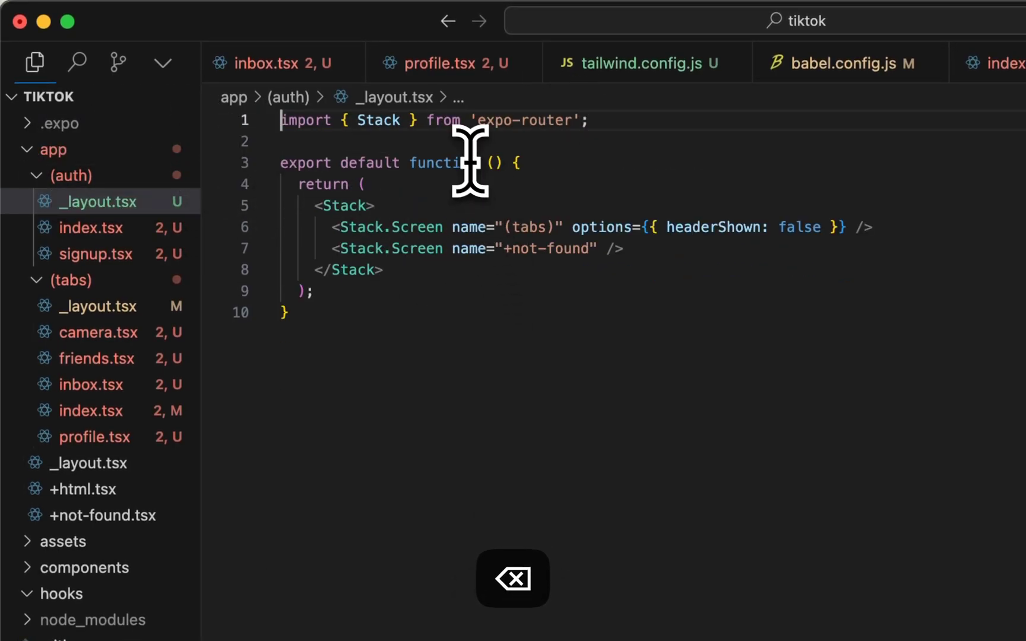
- Return a Stack with index and signup screens, each with headerShown: false, and save
double_click(525, 226)
type("ignup")
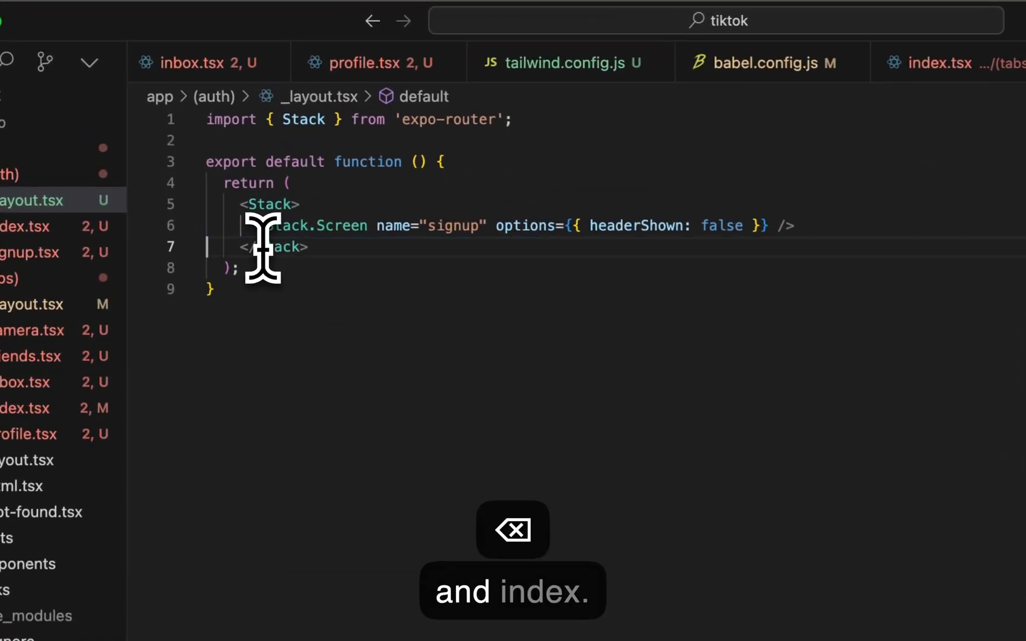
type("<Stack.Screen name=\"index\" options={{ headerShown: false }} />")
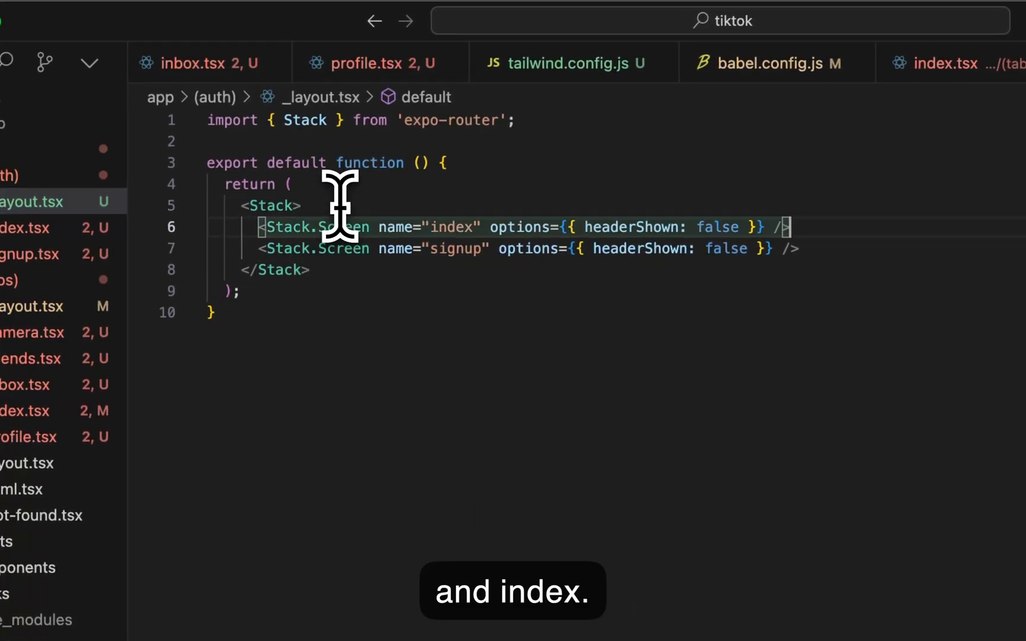
double_click(638, 227)
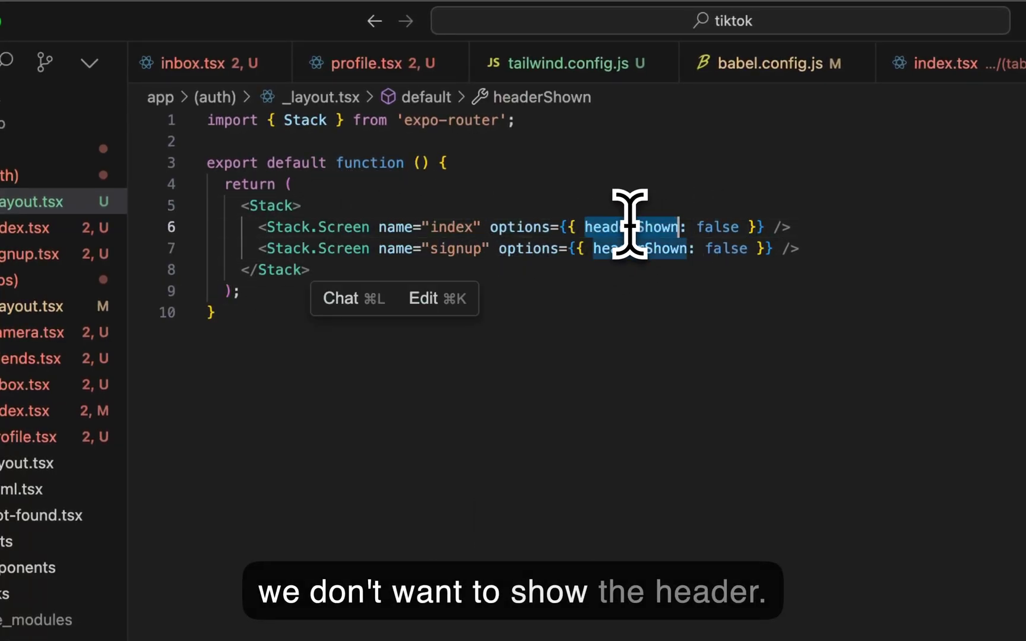
key("cmd+s")
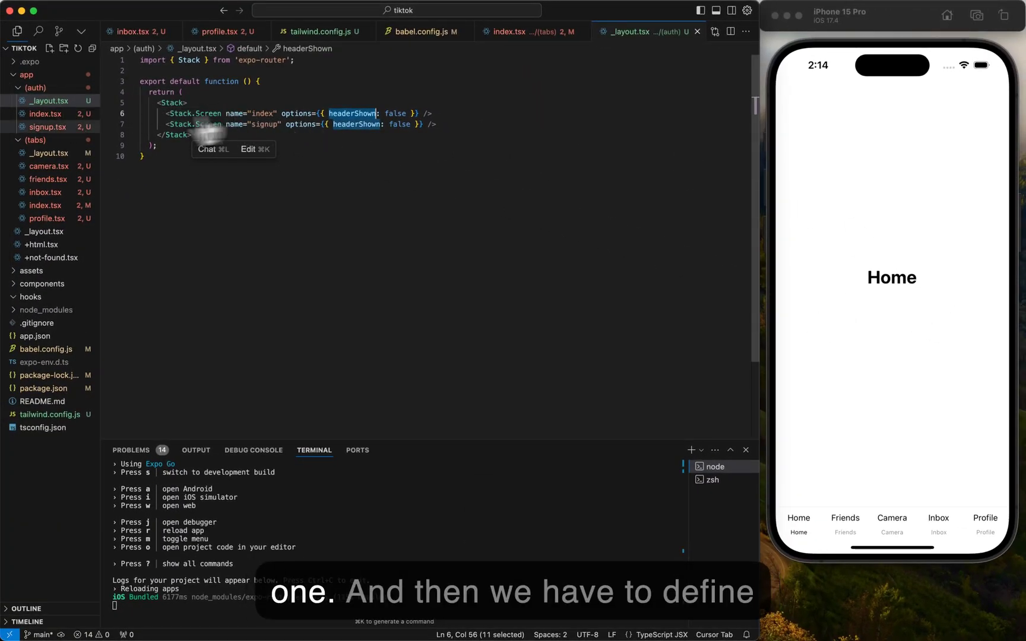
mouse_move(47, 219)
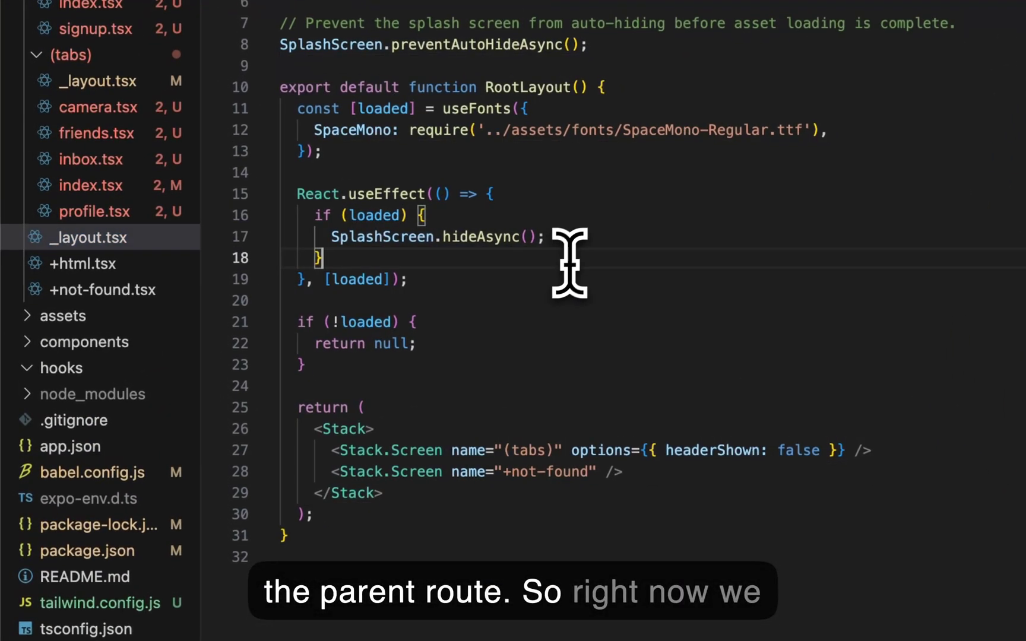
- Briefly set the (tabs) screen's headerShown to true in the root layout, then restore false and save
key("cmd+c")
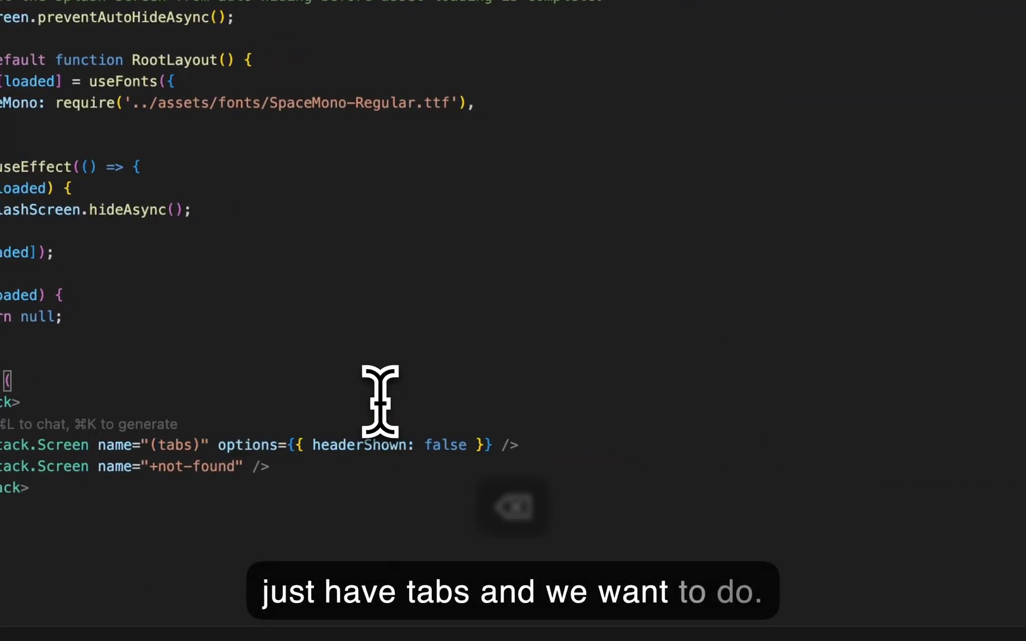
key("cmd+z")
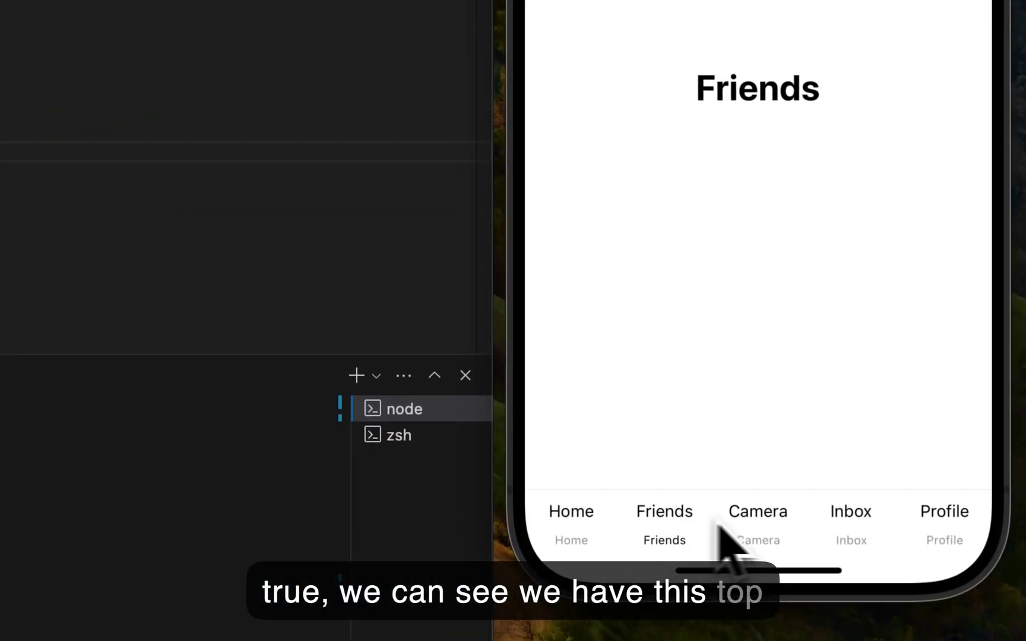
left_click(850, 511)
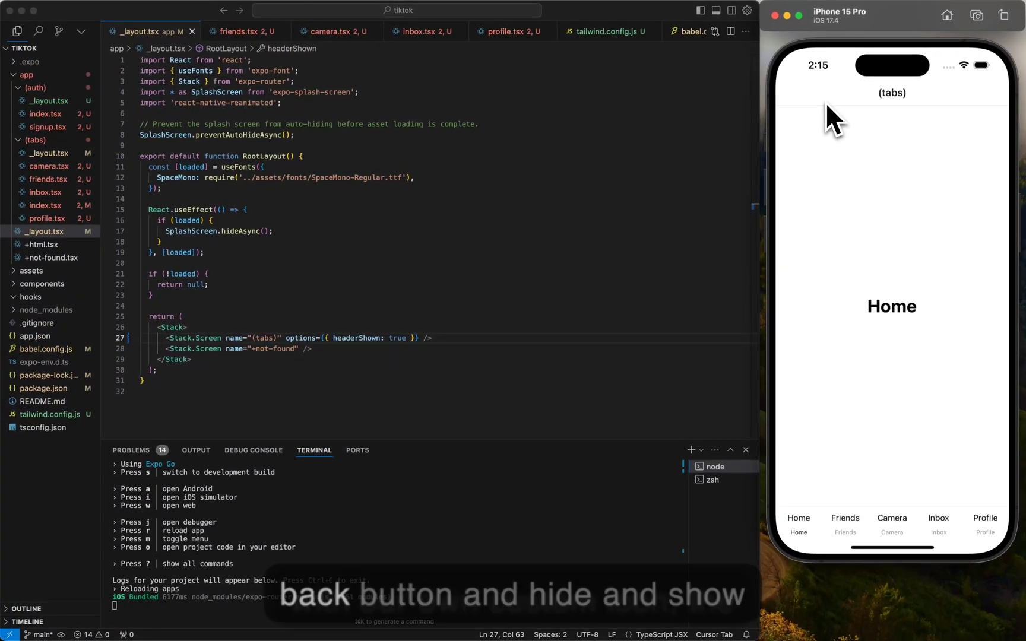
mouse_move(473, 256)
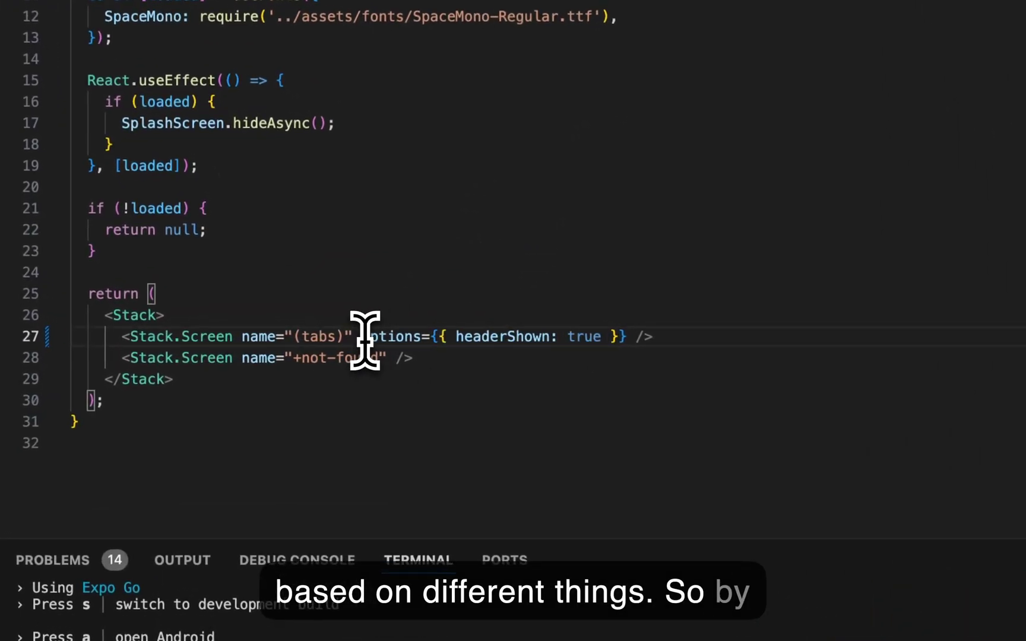
key("cmd+s")
type("fals")
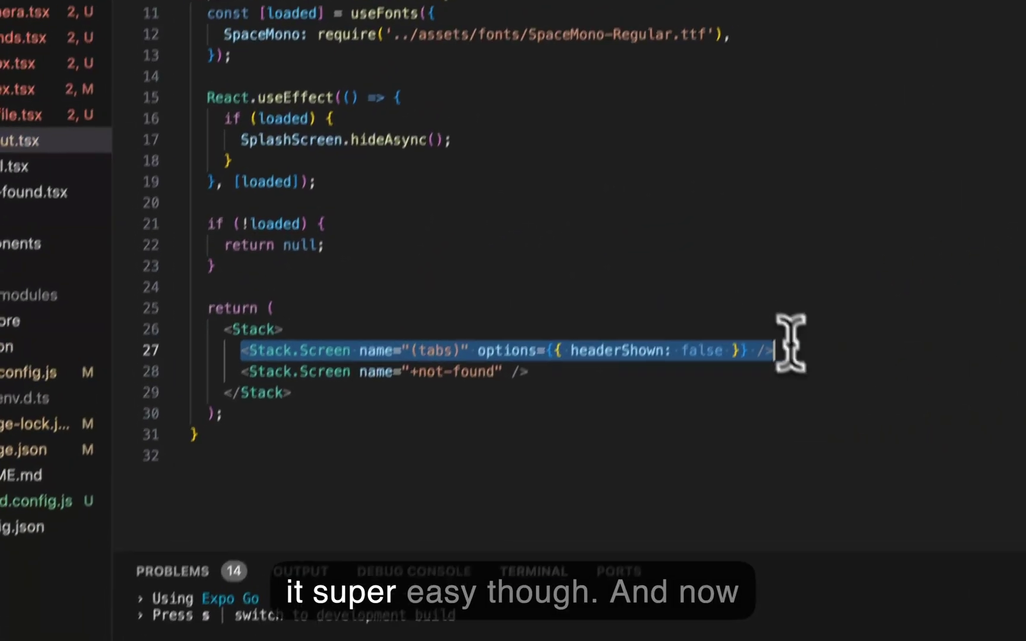
- Register an (auth) Stack.Screen with headerShown: false in the root layout, save and reload the app
key("cmd+v")
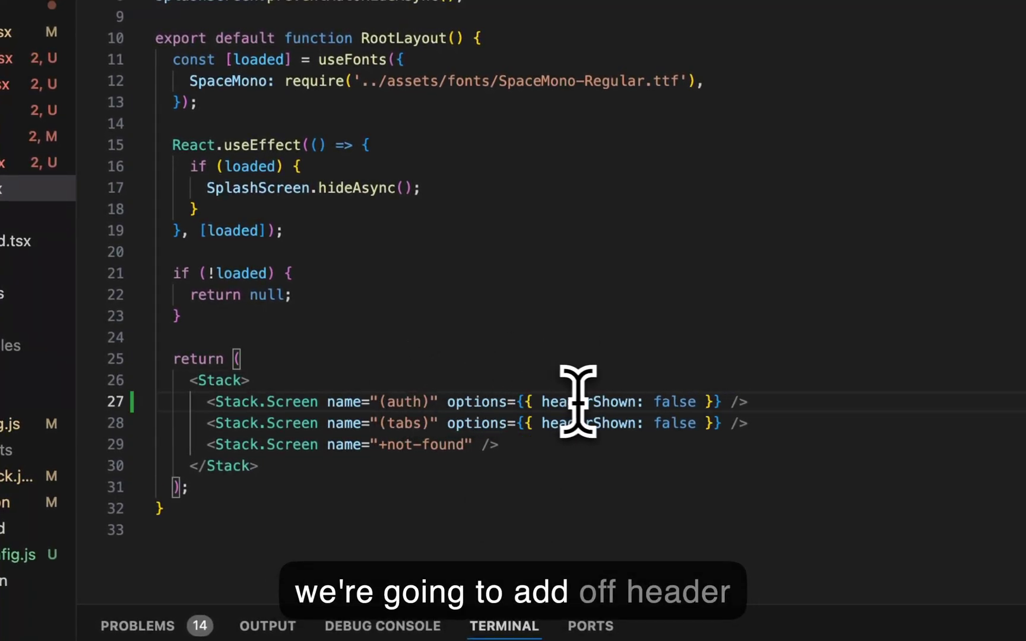
key("cmd+s")
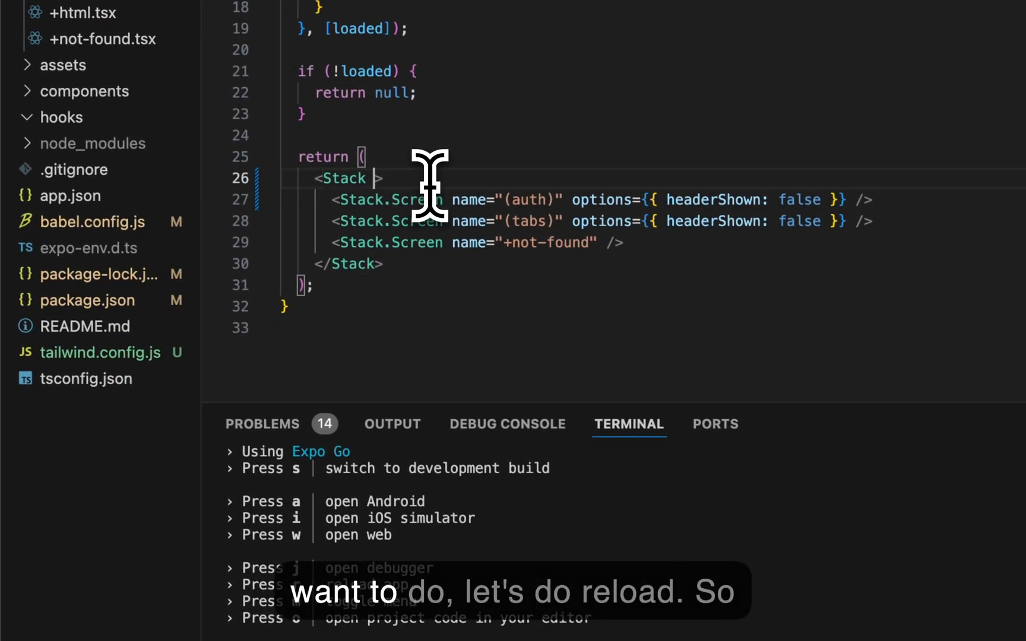
key("cmd+s")
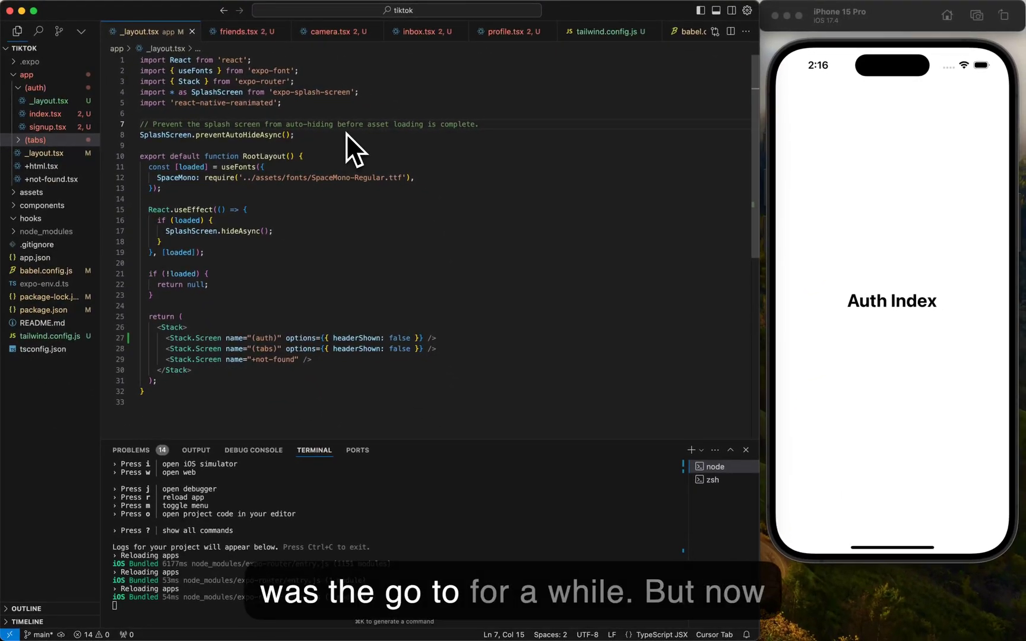
- Open app/(auth)/index.tsx showing the 'Auth Index' heading
key("cmd+s")
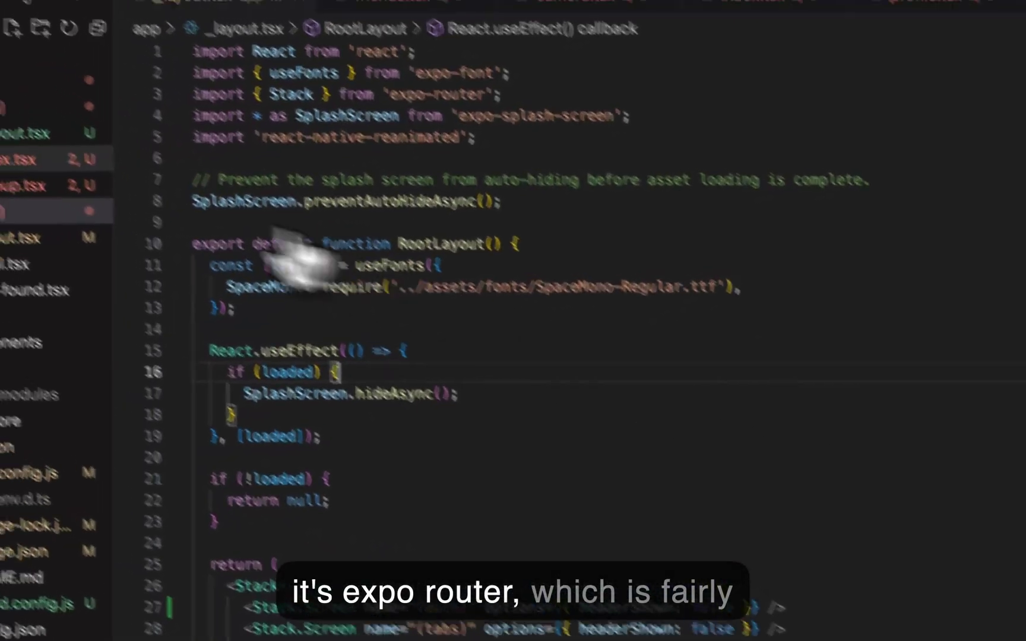
left_click(99, 201)
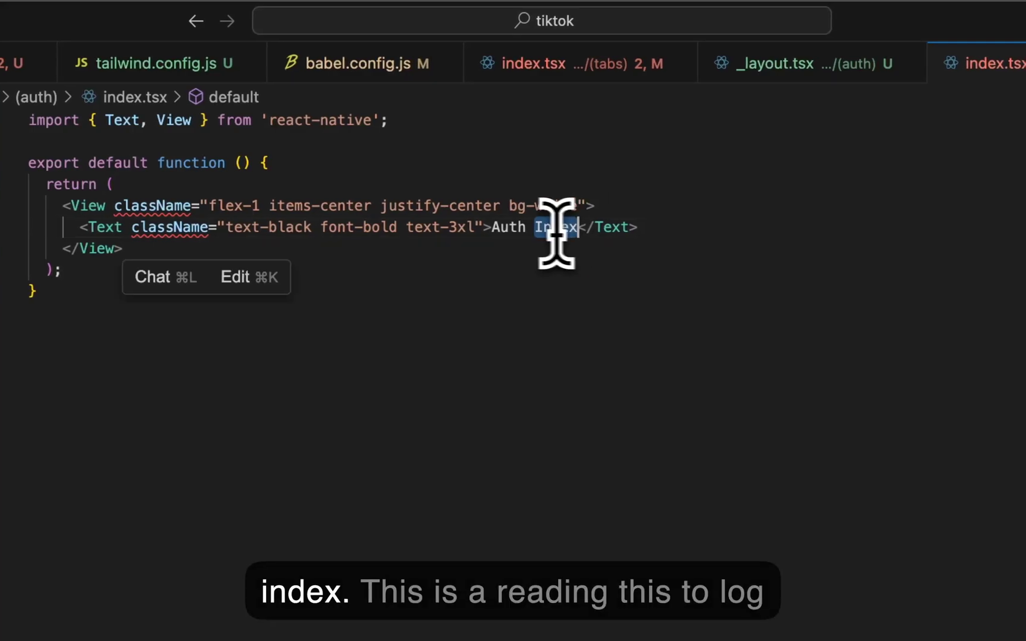
- Retitle the heading 'Login' and add a Link pointing to /(tabs), importing Link from expo-router
type("Login")
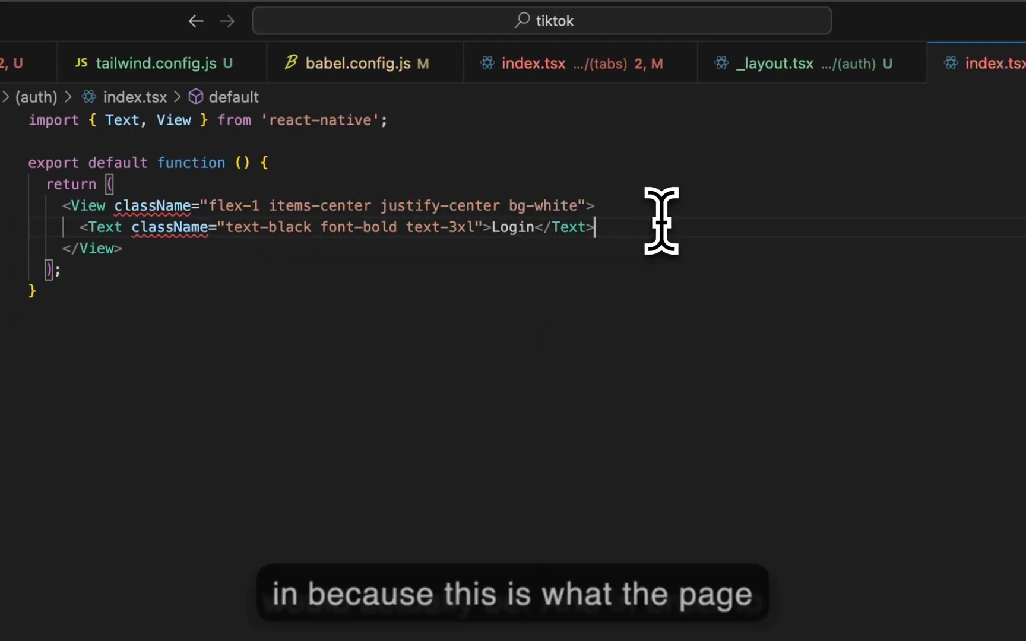
type("<Link href=\"/signup\">Home</Link>")
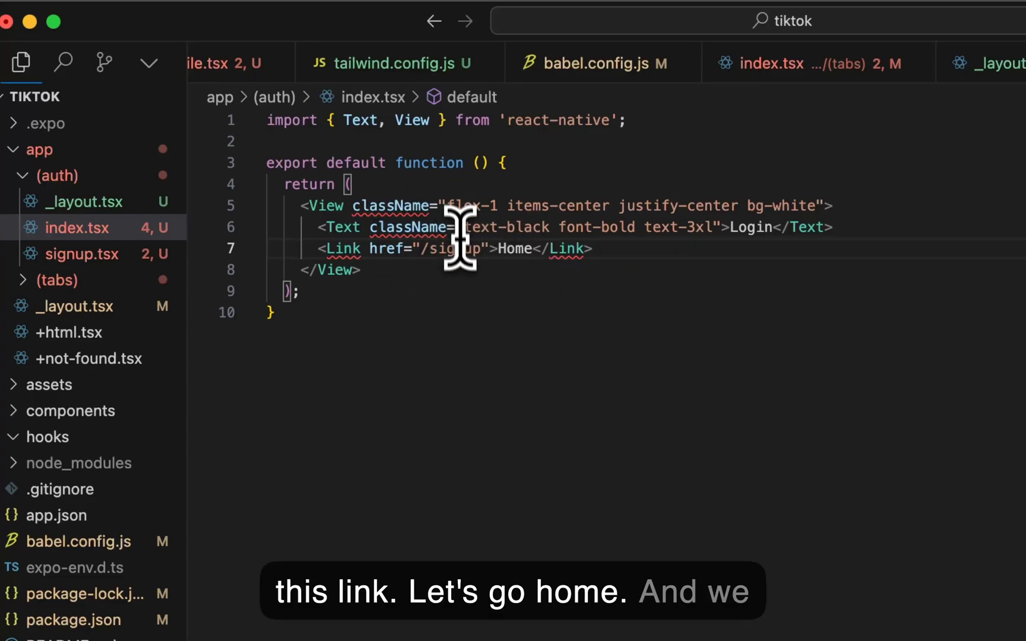
key("backspace")
type("(tabs)")
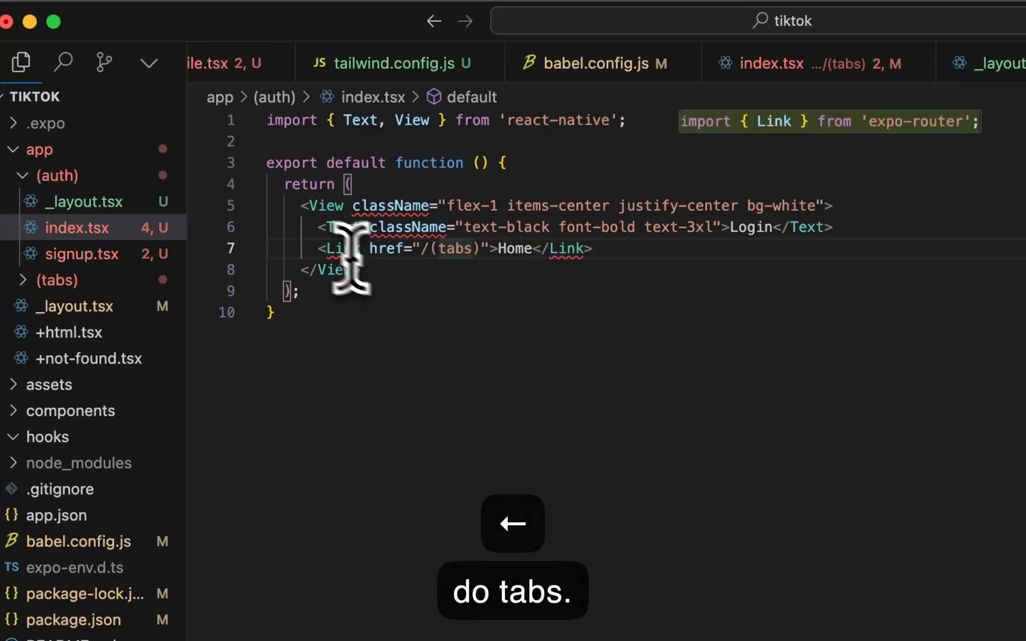
key("backspace")
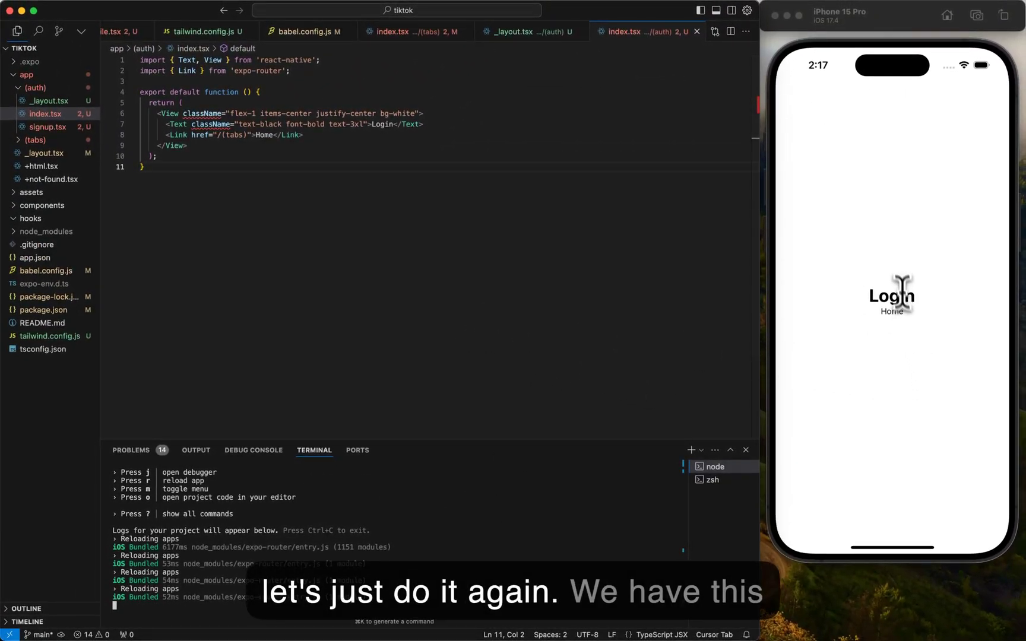
mouse_move(880, 321)
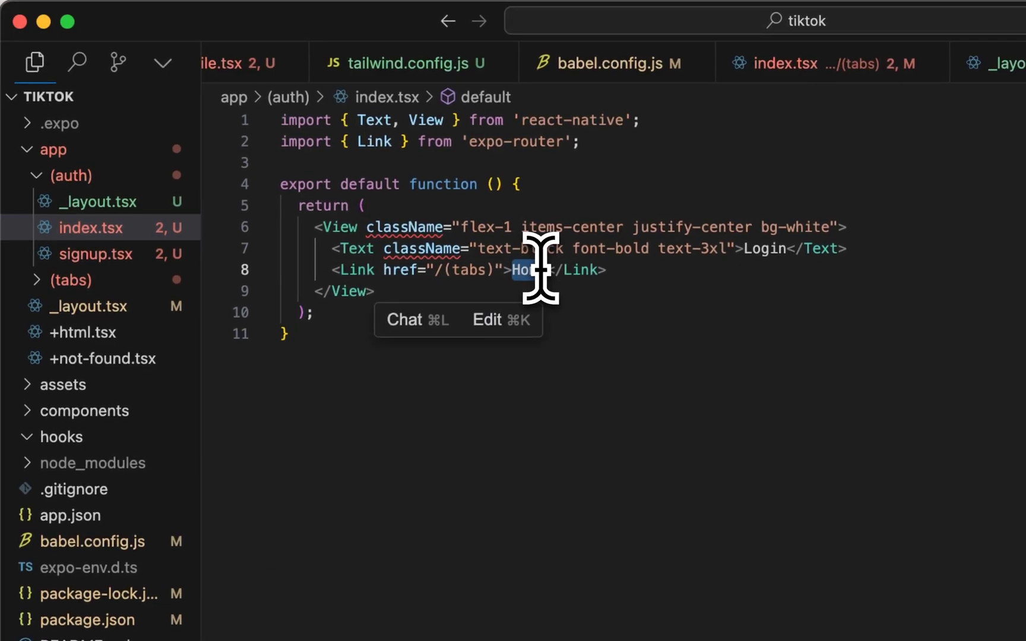
- Relabel the link 'This is a button', add useRouter, and wrap the same text in a TouchableOpacity
type("L")
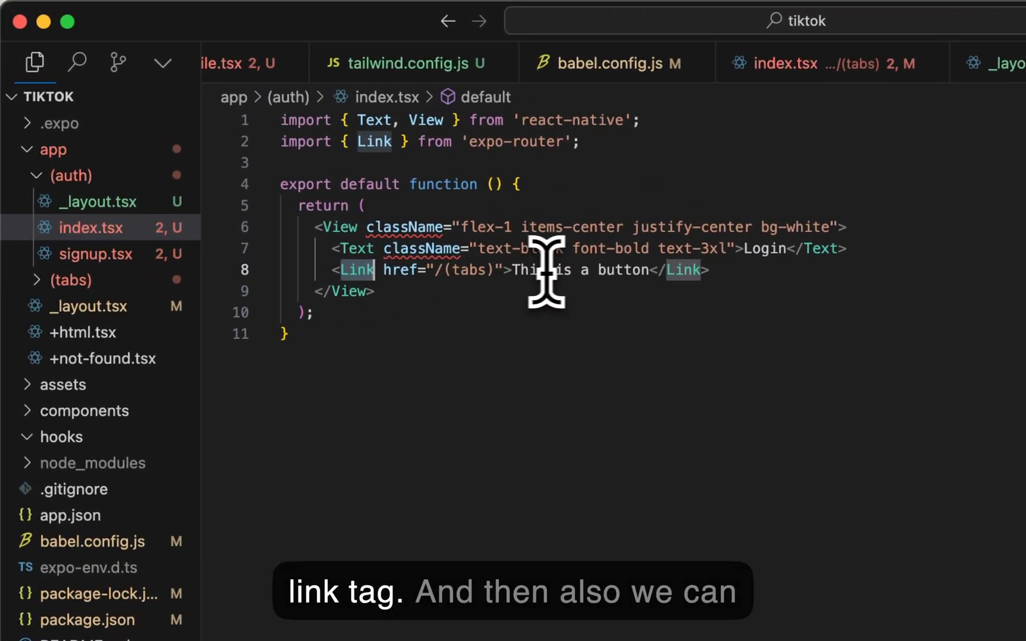
type("const [loaded] = useFonts({")
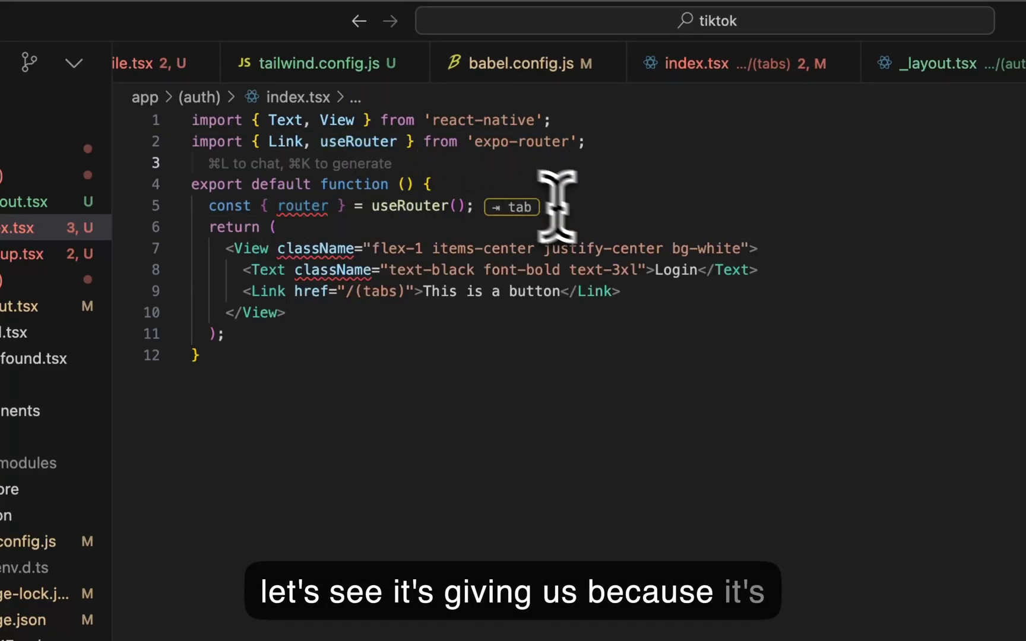
type("<Button")
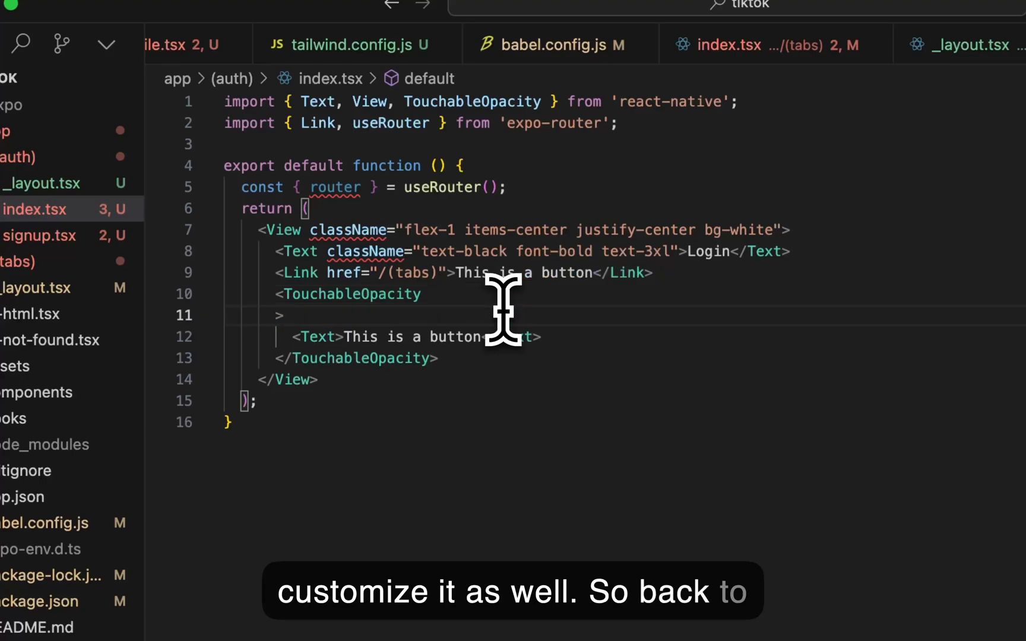
- Style the touchable bg-black p-4 rounded-lg pushing to /(tabs), with text-white font-bold text-lg text
type("cl")
type("onPress={() => router.push('/(tabs")
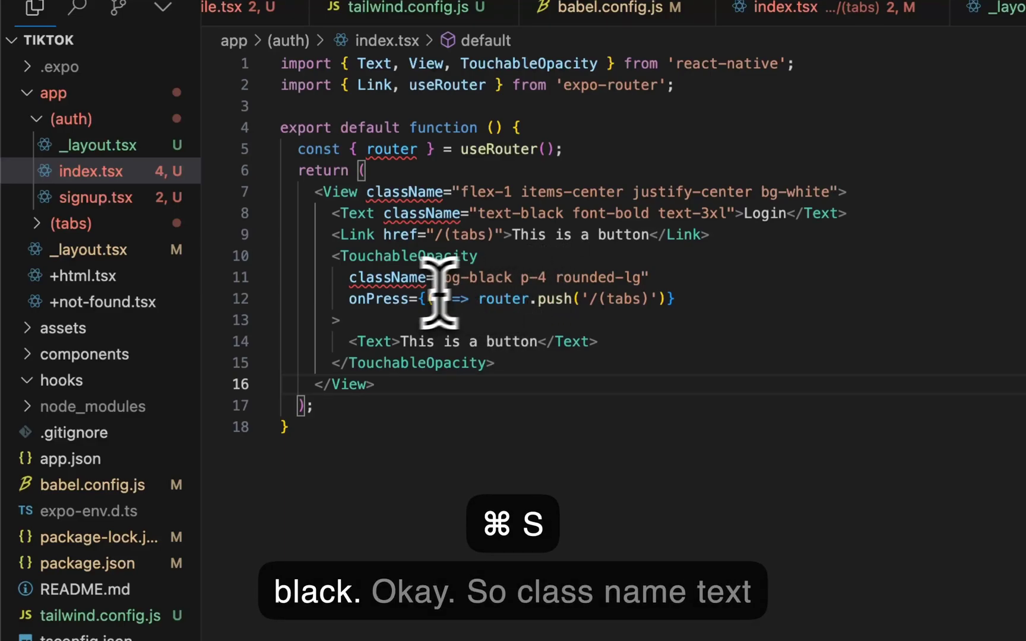
type("className=\"text-white\"")
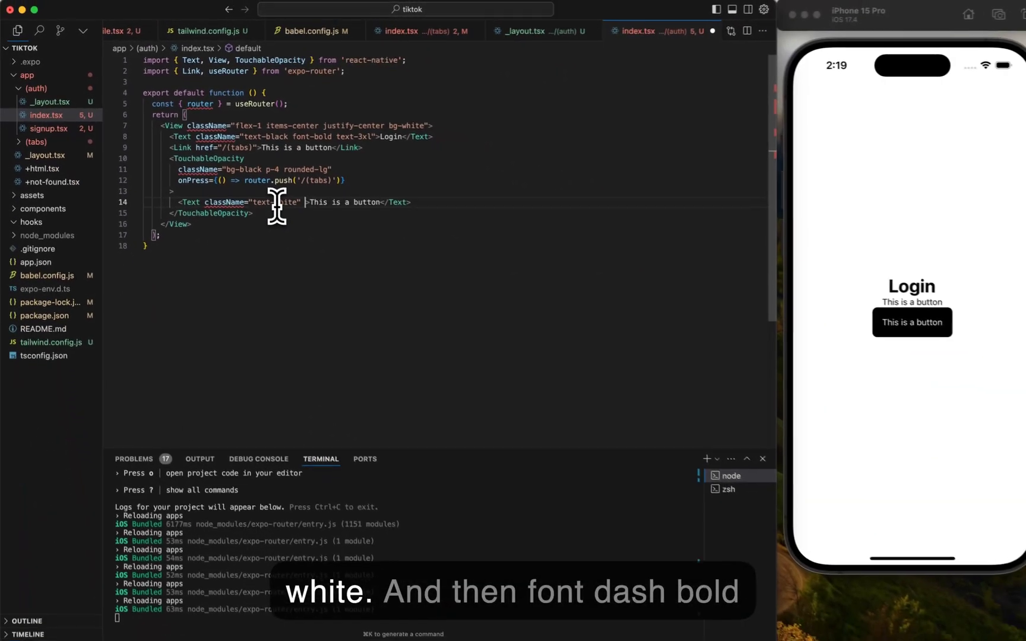
type("font-bold text-lg")
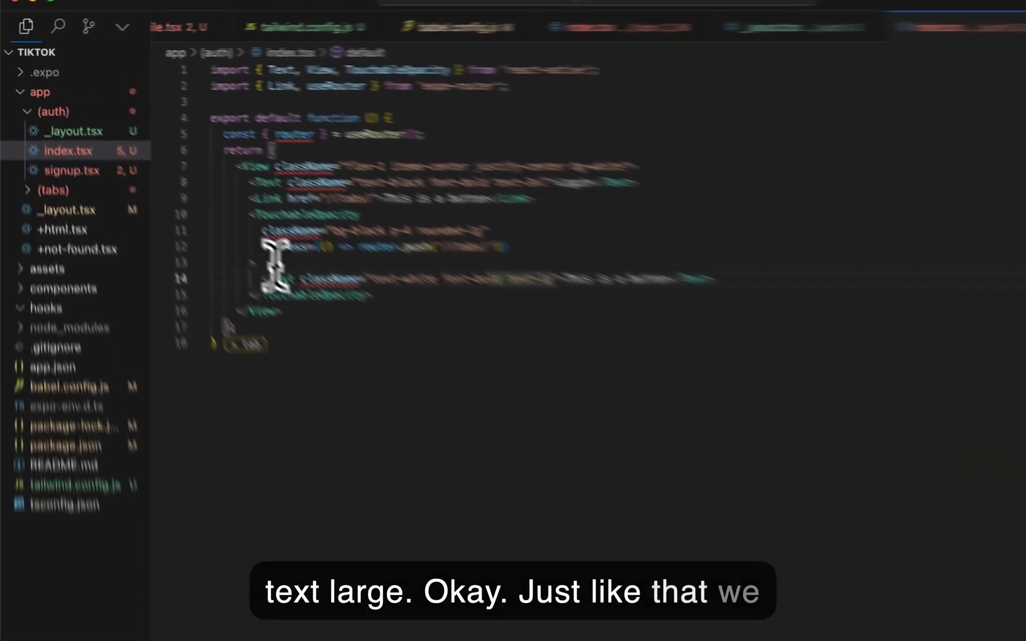
- Change to const router = useRouter(), save, test the button and return to the Home tab
key("cmd+s")
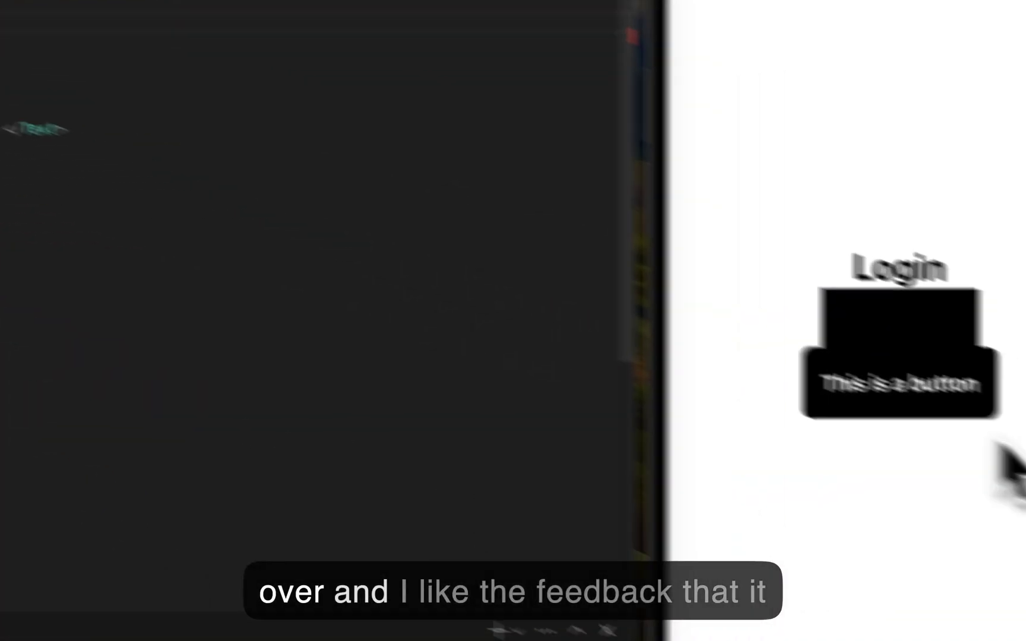
key("cmd+s")
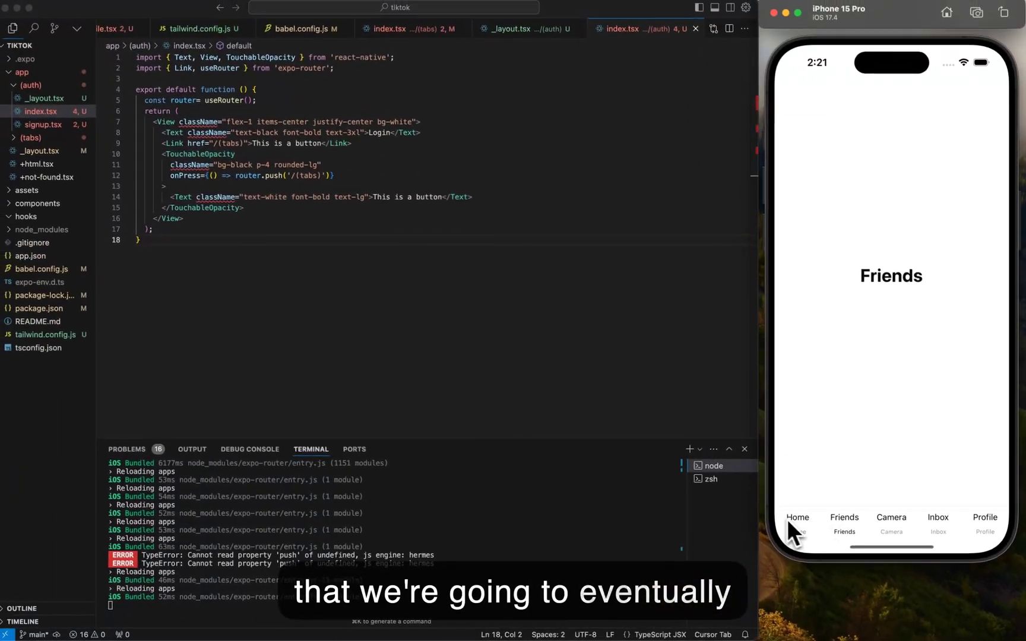
left_click(798, 517)
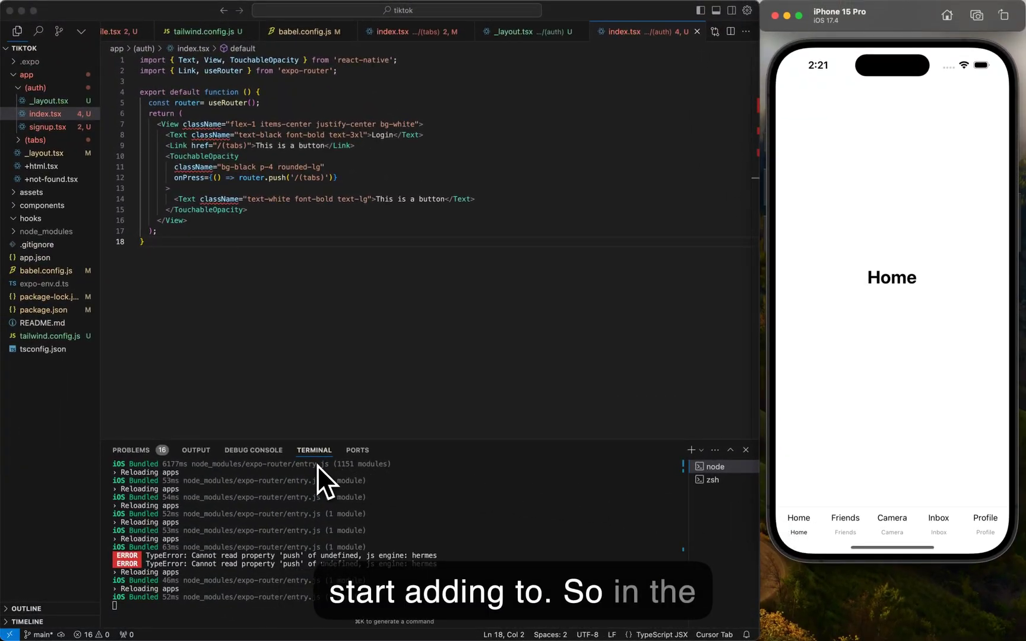